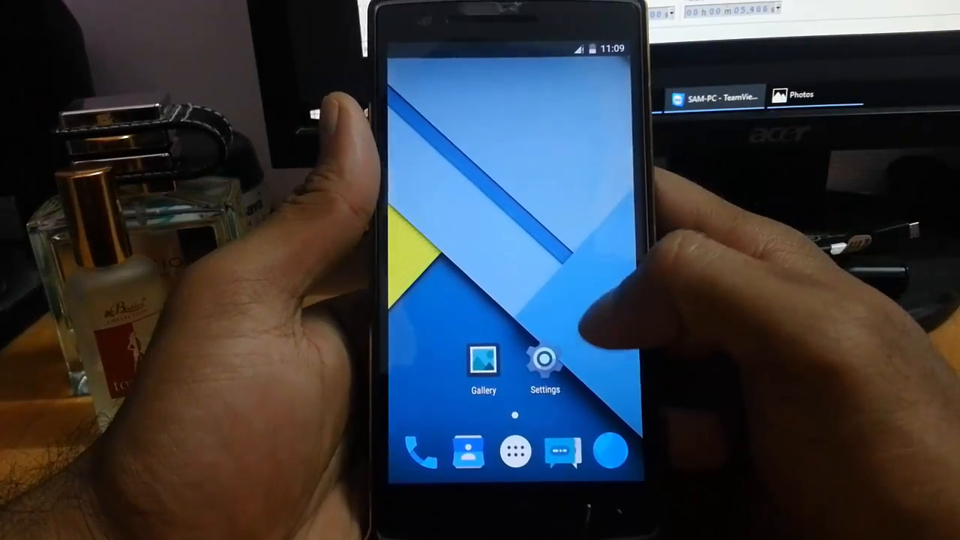
Open About phone to view Android 5.1.1, the XenonHD build, kernel and SELinux details
left_click(543, 360)
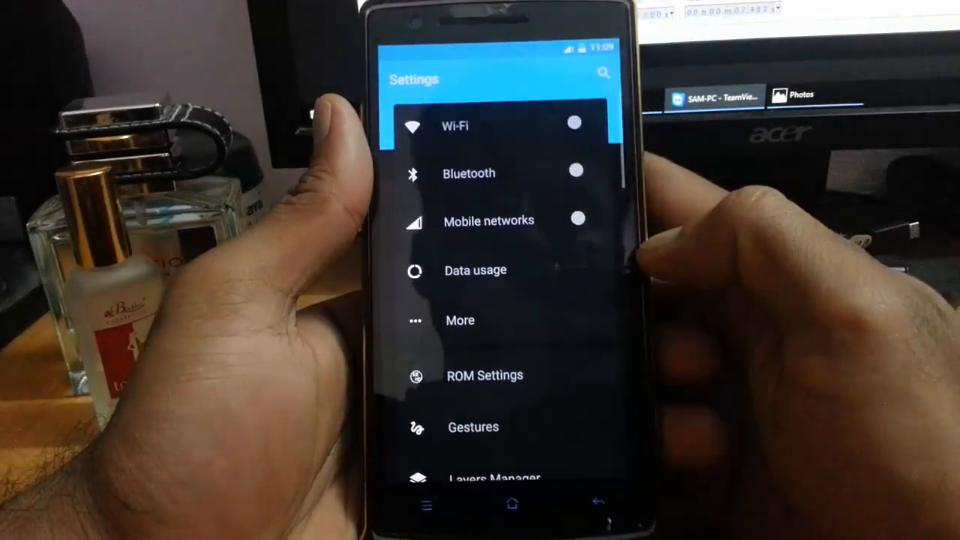
scroll("down", 3)
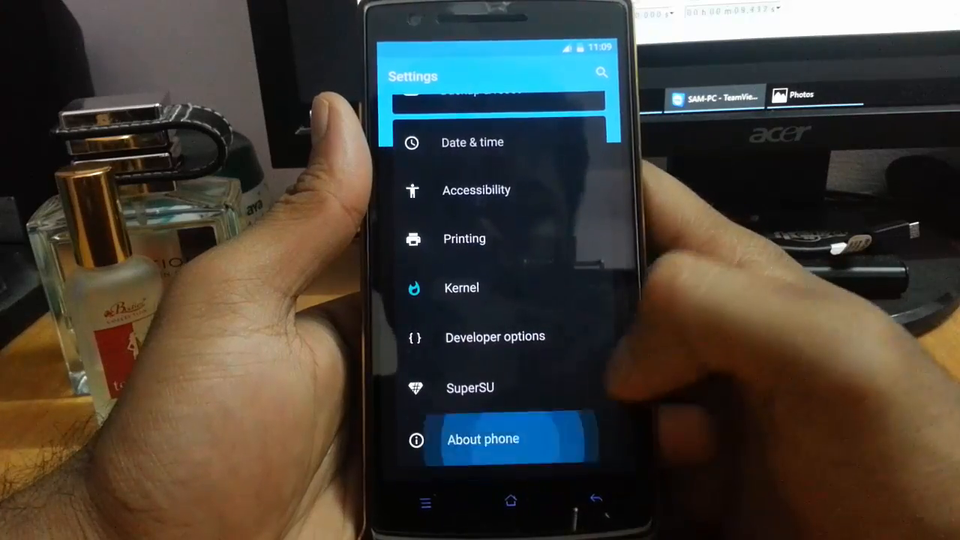
left_click(483, 439)
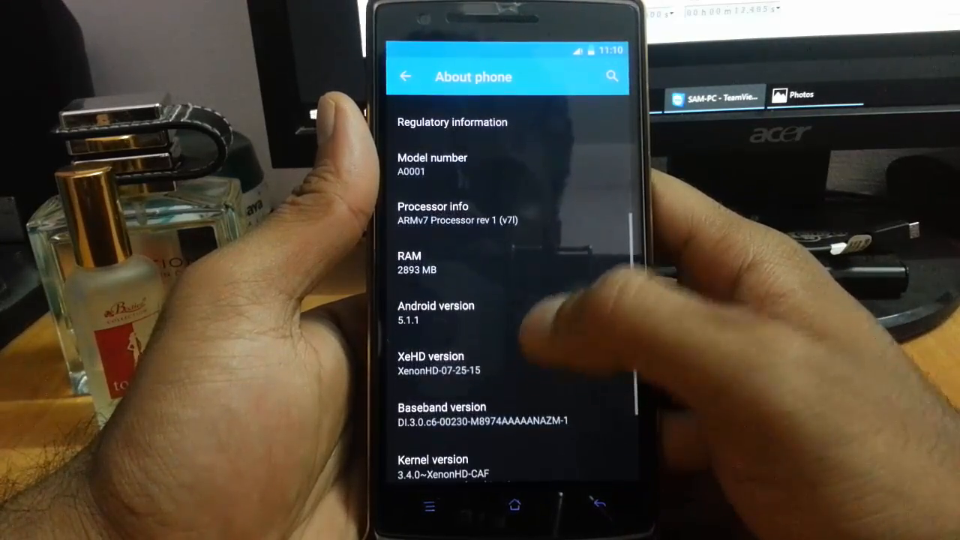
scroll("down", 3)
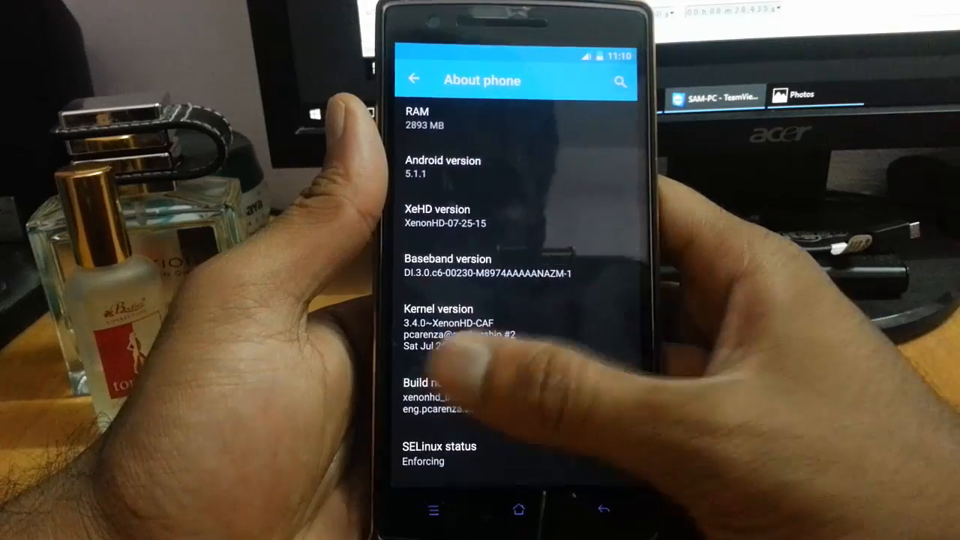
Pull down the empty notification shade on the home screen, showing Thursday 27 August
scroll("down", 3)
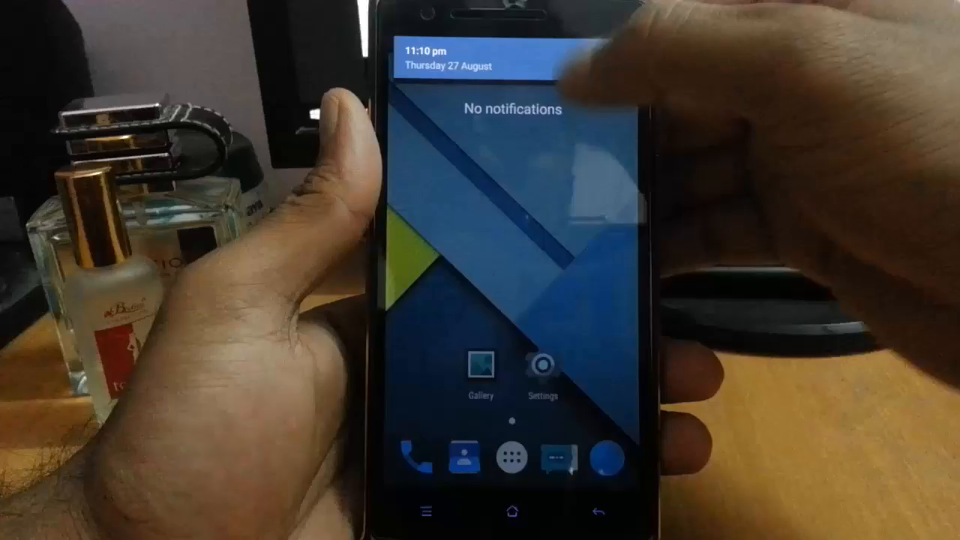
Open the Status bar options under Settings > ROM Settings
left_click(542, 367)
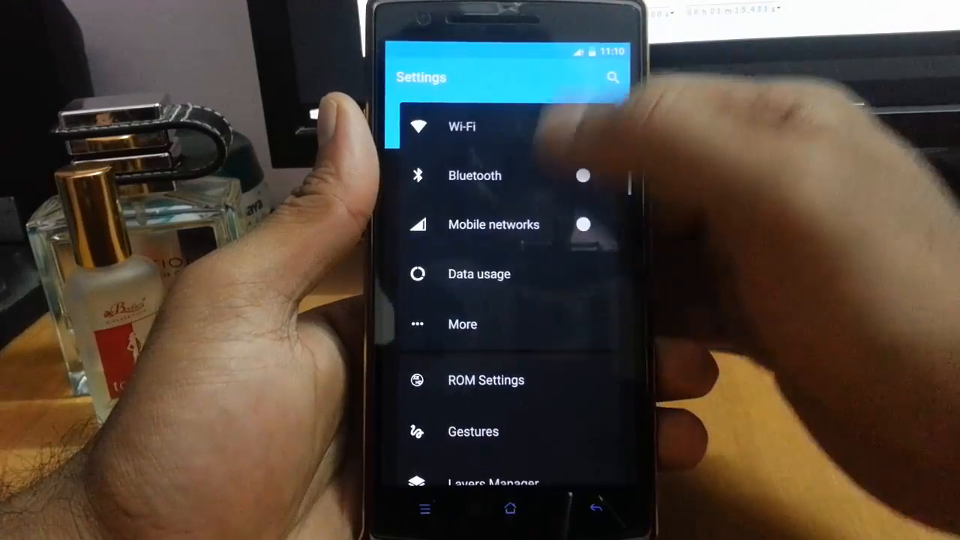
left_click(462, 324)
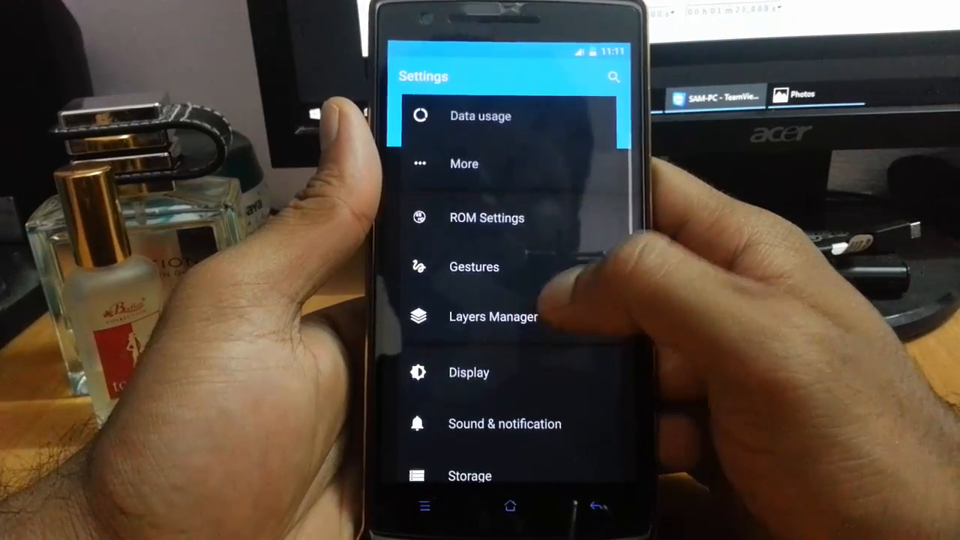
left_click(486, 218)
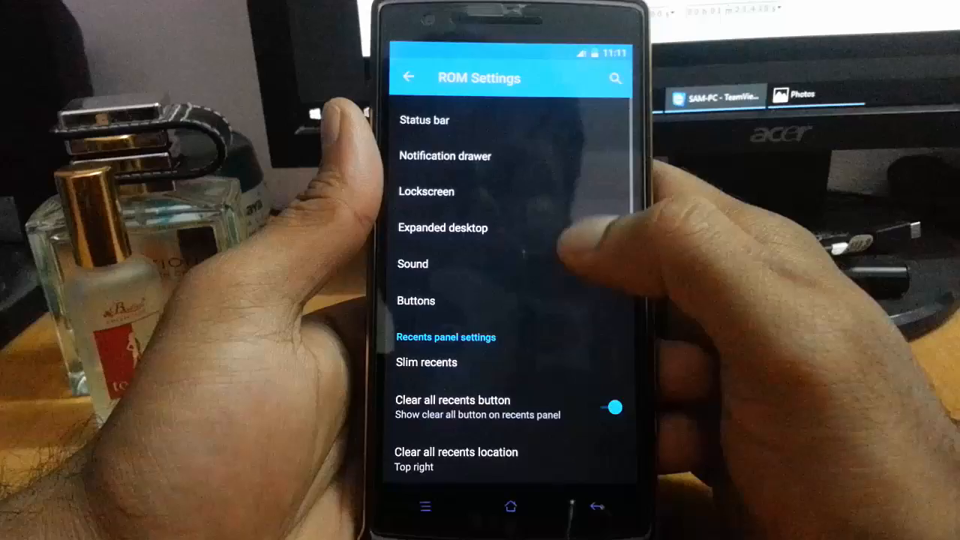
left_click(425, 120)
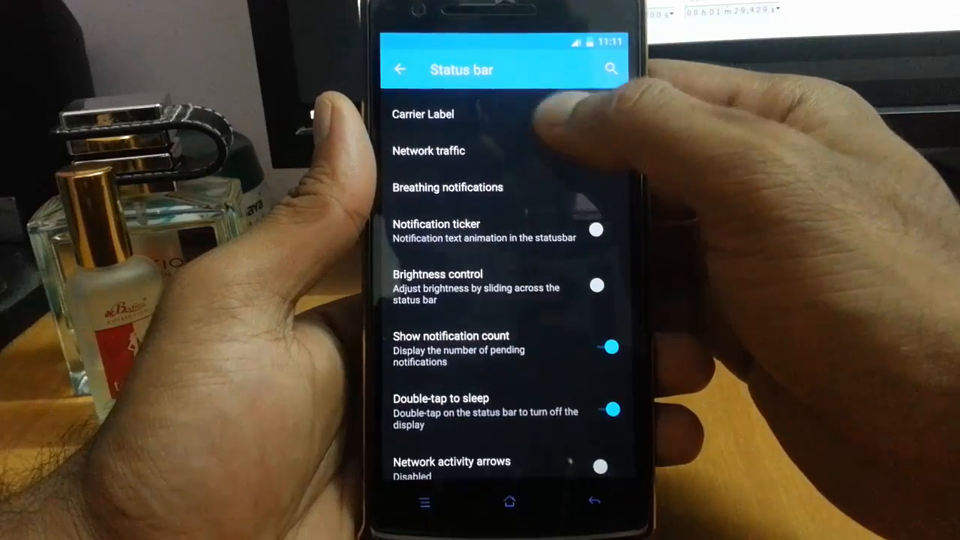
Look at the Carrier Label and Network traffic options, returning to Status bar each time
left_click(423, 115)
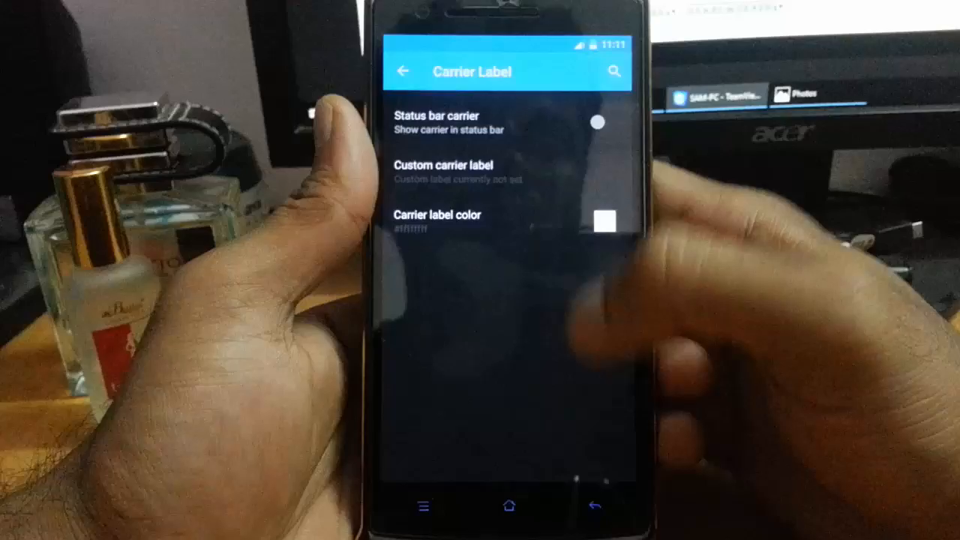
left_click(403, 72)
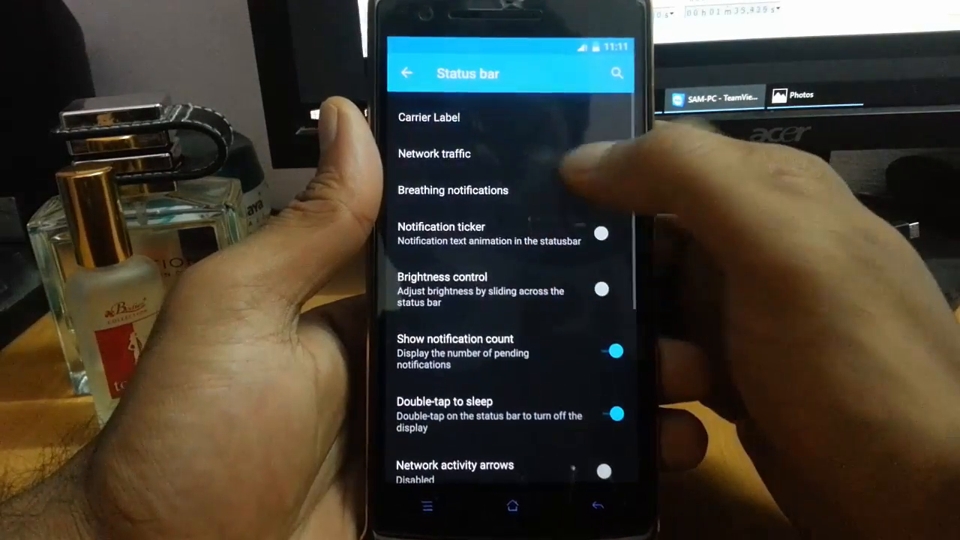
left_click(433, 153)
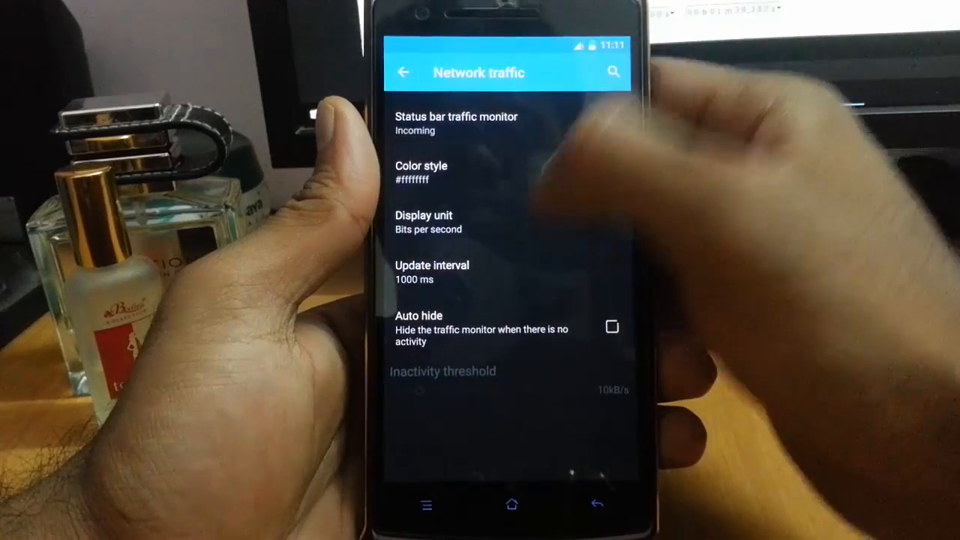
left_click(456, 123)
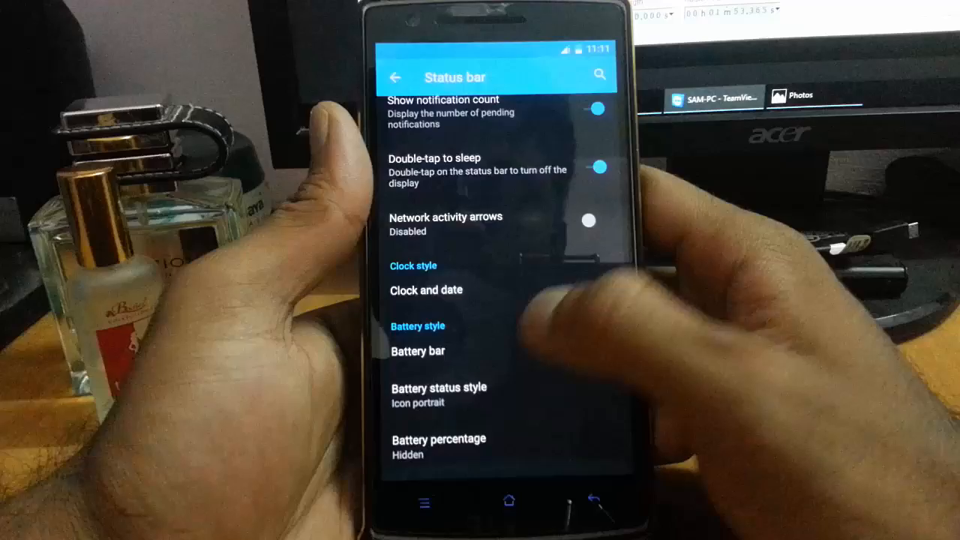
Check Clock and date, set battery status style to Circle, and view Battery percentage choices
left_click(425, 291)
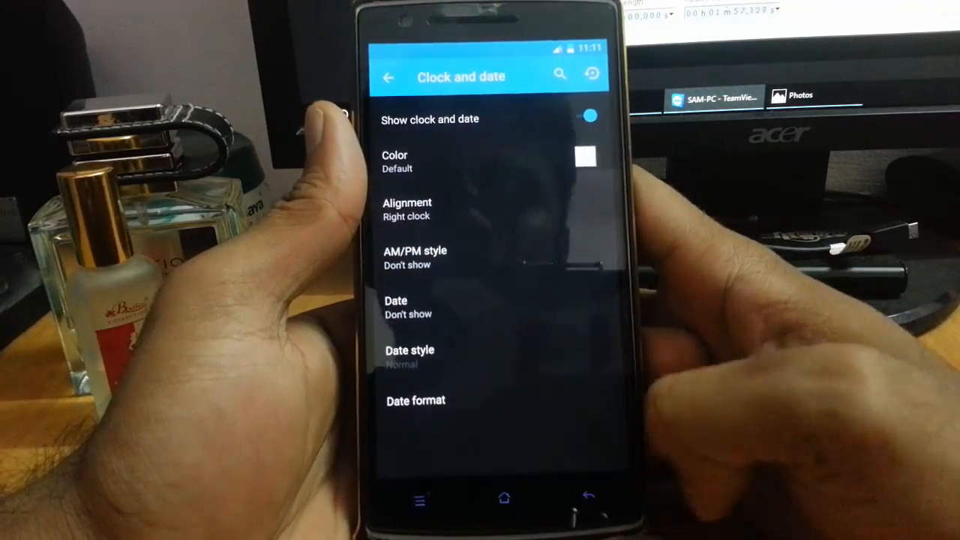
left_click(388, 76)
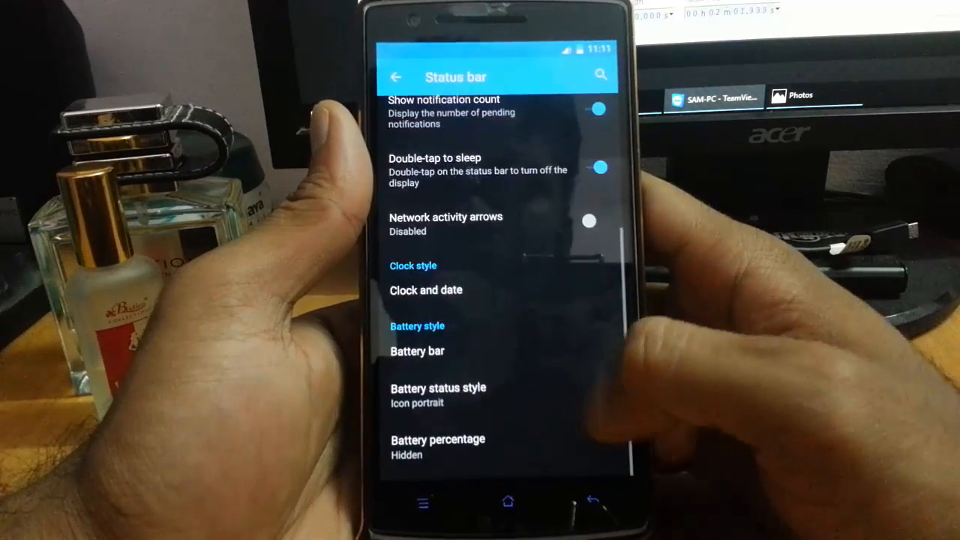
left_click(438, 394)
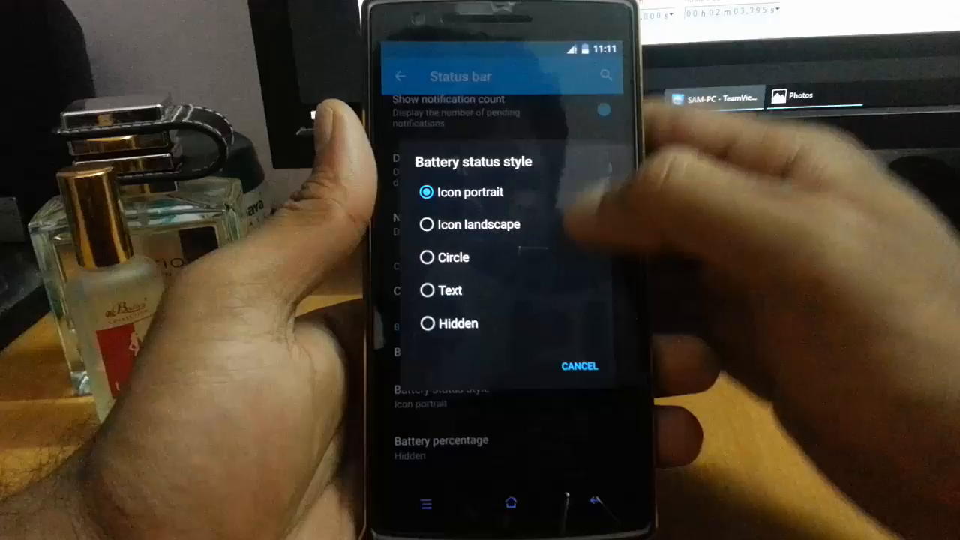
left_click(426, 257)
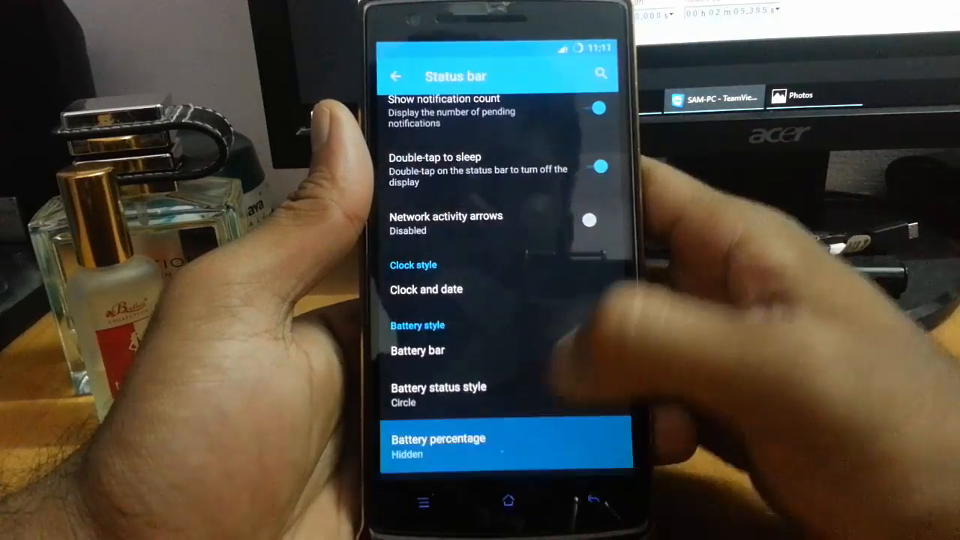
left_click(438, 446)
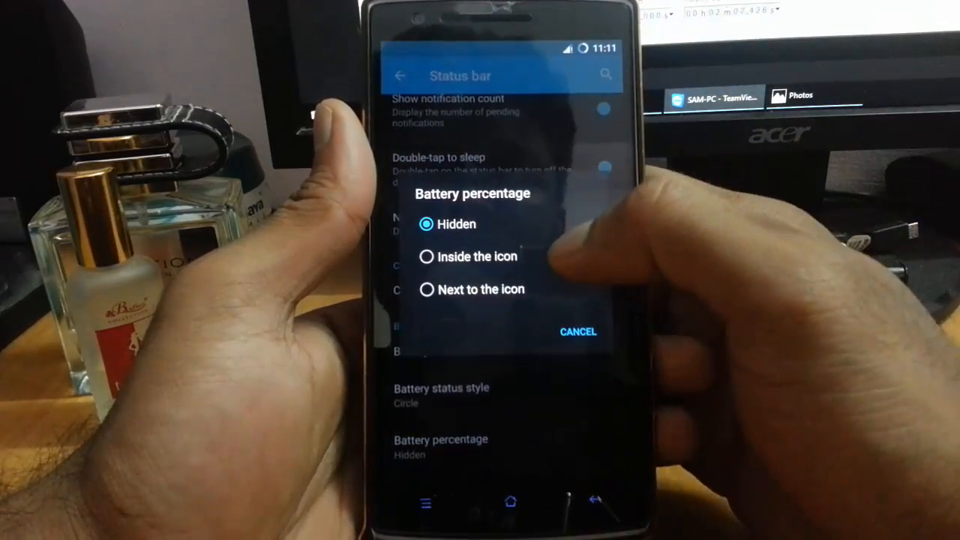
left_click(425, 256)
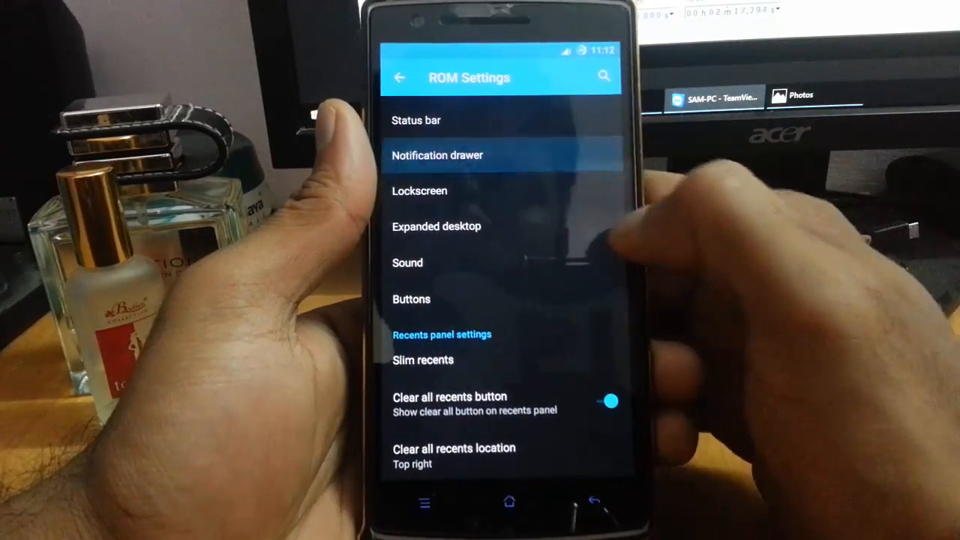
Open the notification drawer options and scroll through them
left_click(436, 155)
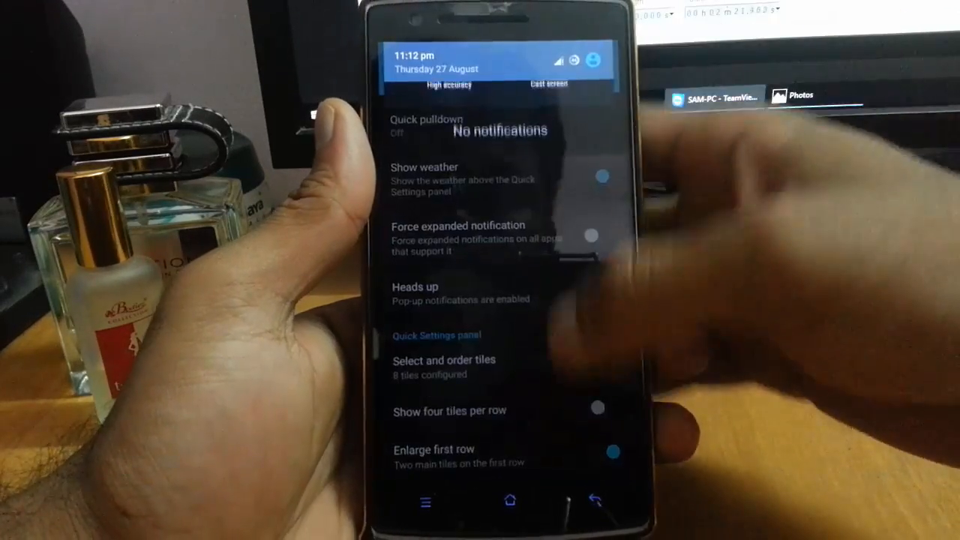
left_click(426, 124)
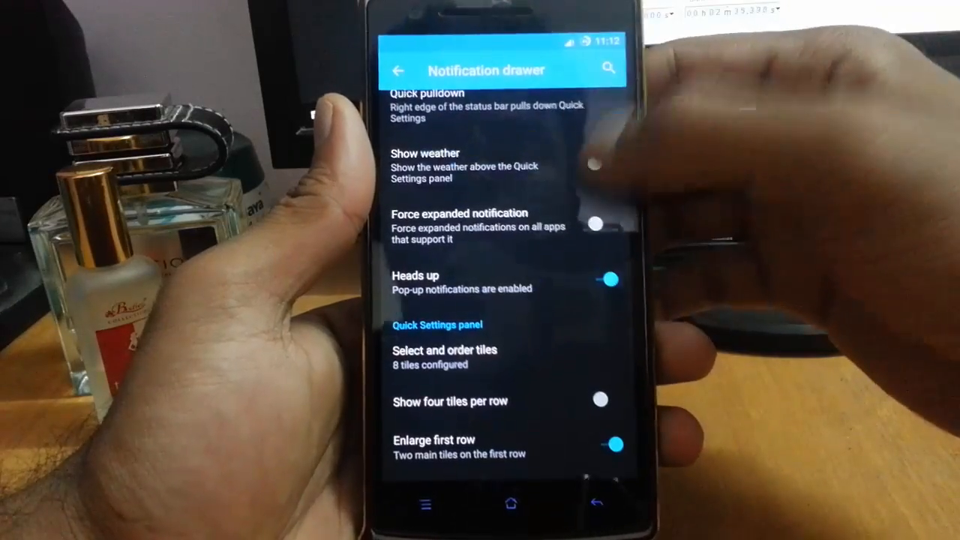
scroll("down", 3)
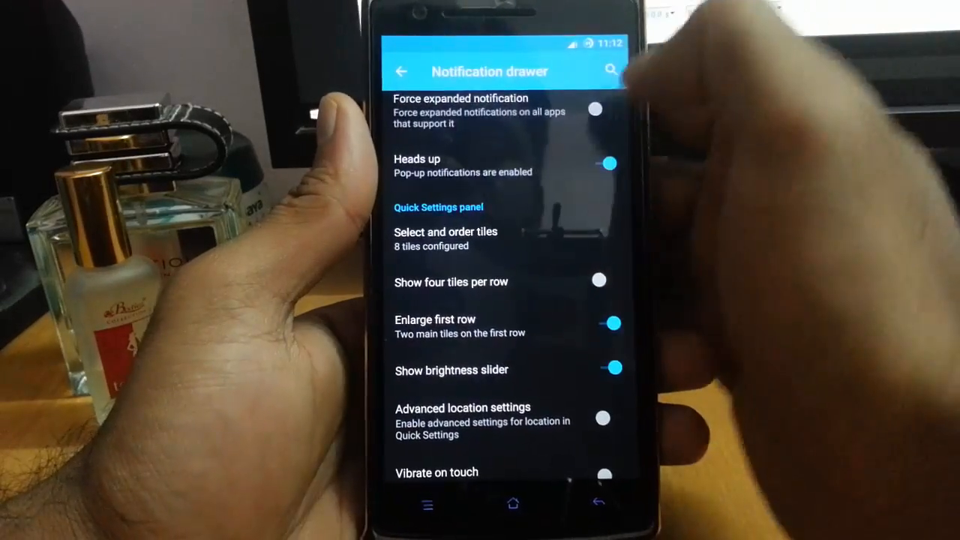
scroll("down", 3)
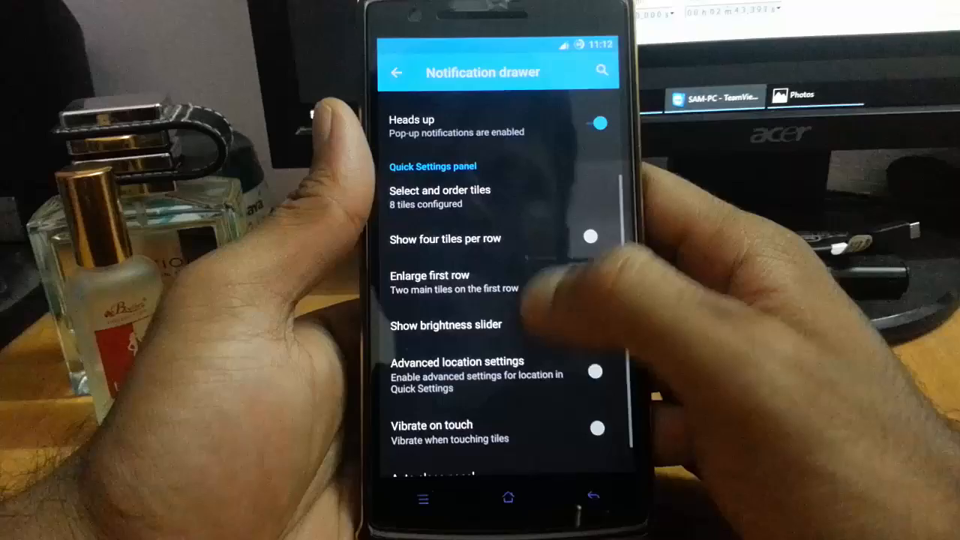
Try tile ordering and four tiles per row, leaving it off, then return to ROM Settings
left_click(439, 196)
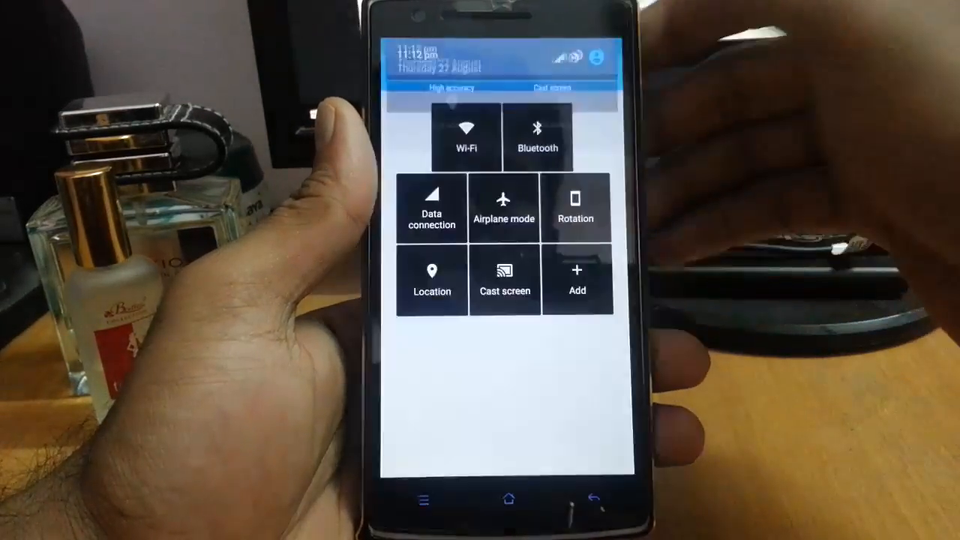
left_click(577, 280)
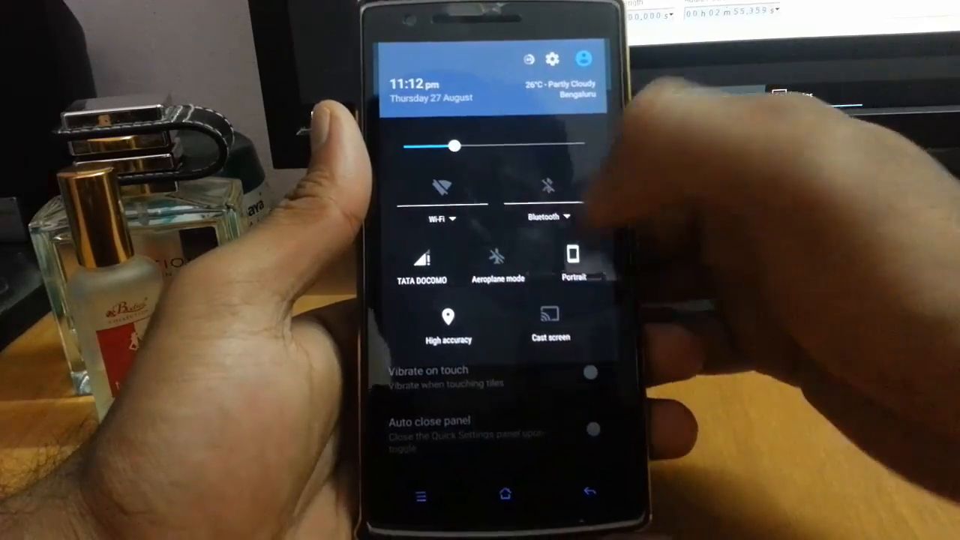
left_click(553, 60)
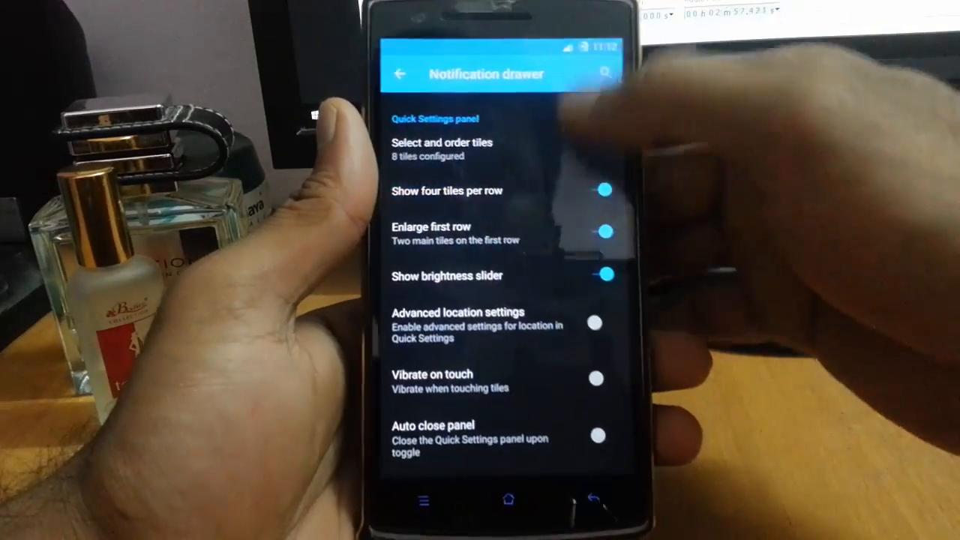
left_click(605, 190)
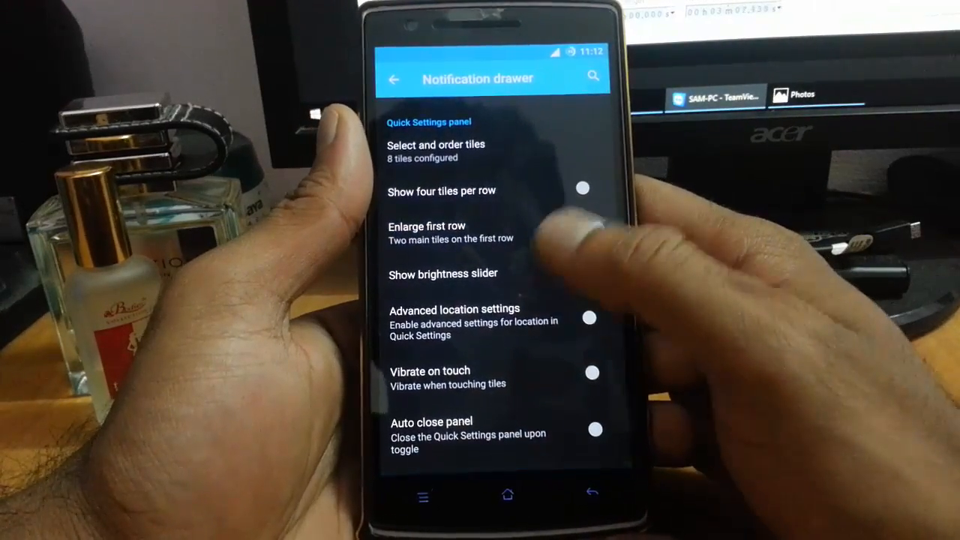
left_click(393, 79)
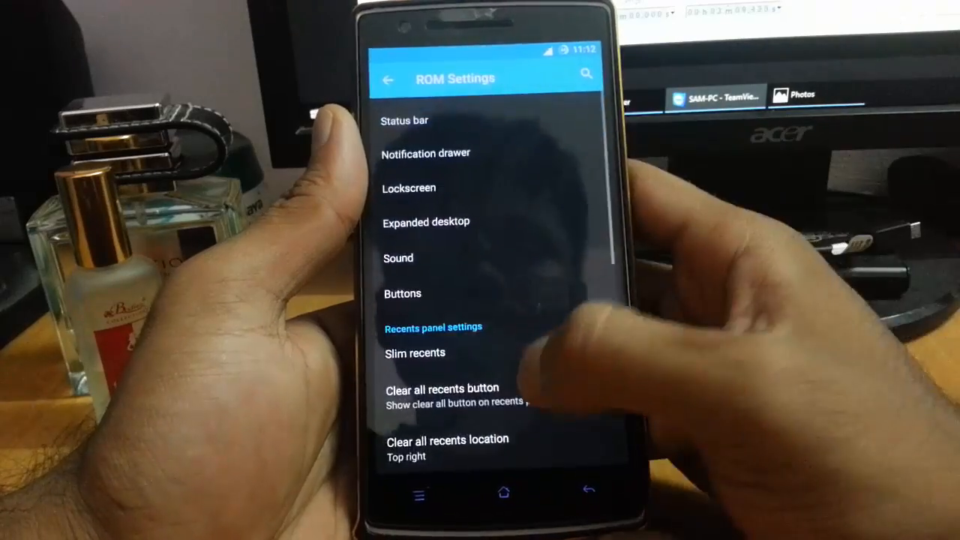
Browse the Lockscreen and Weather options, then scroll ROM Settings to open Buttons
left_click(409, 187)
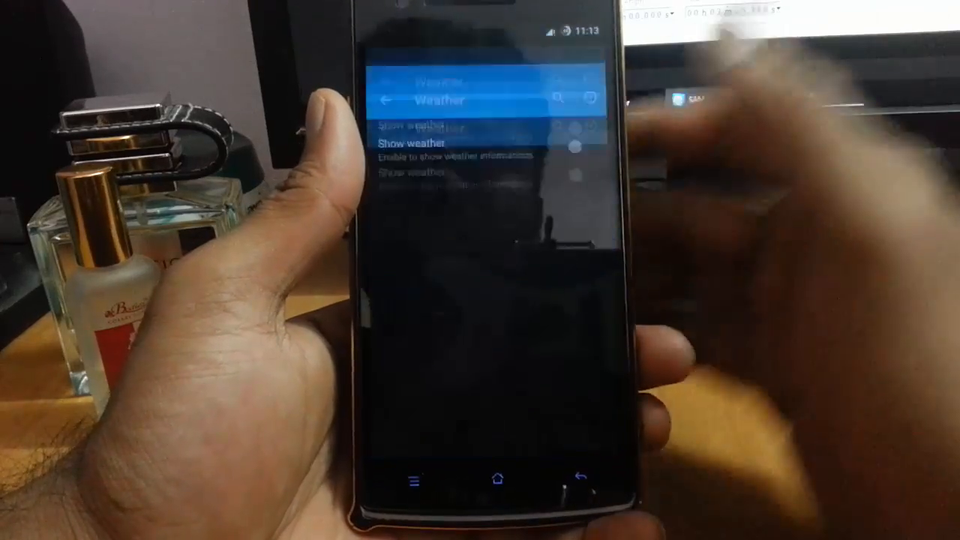
left_click(386, 99)
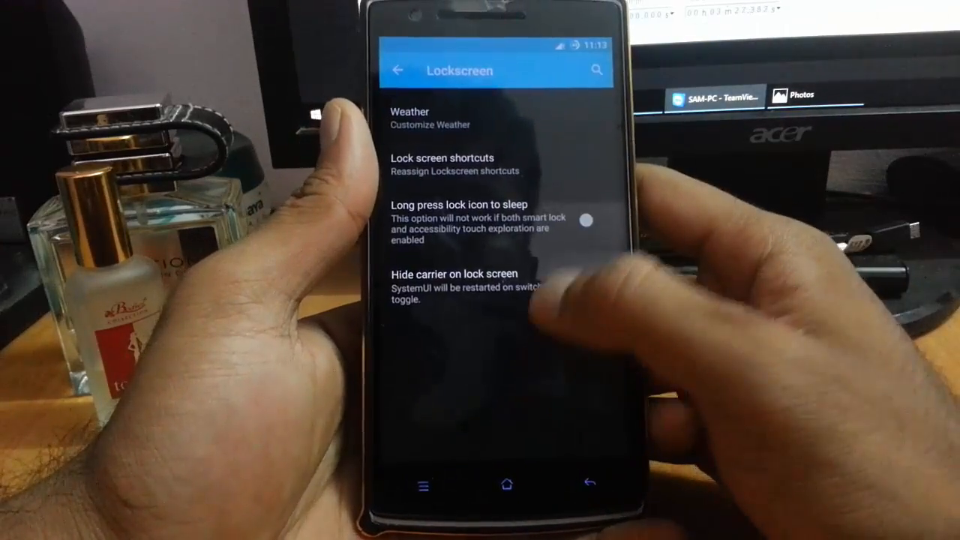
left_click(442, 163)
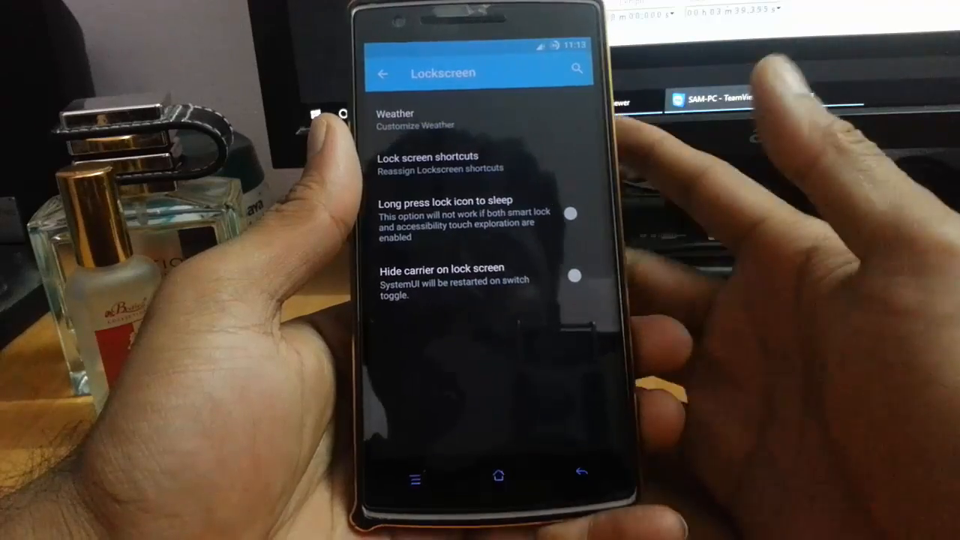
left_click(382, 74)
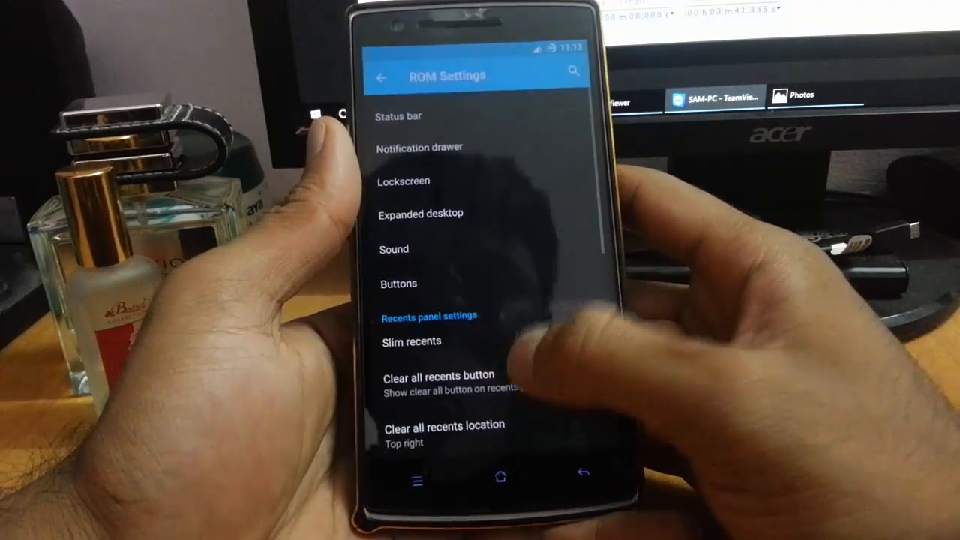
left_click(420, 214)
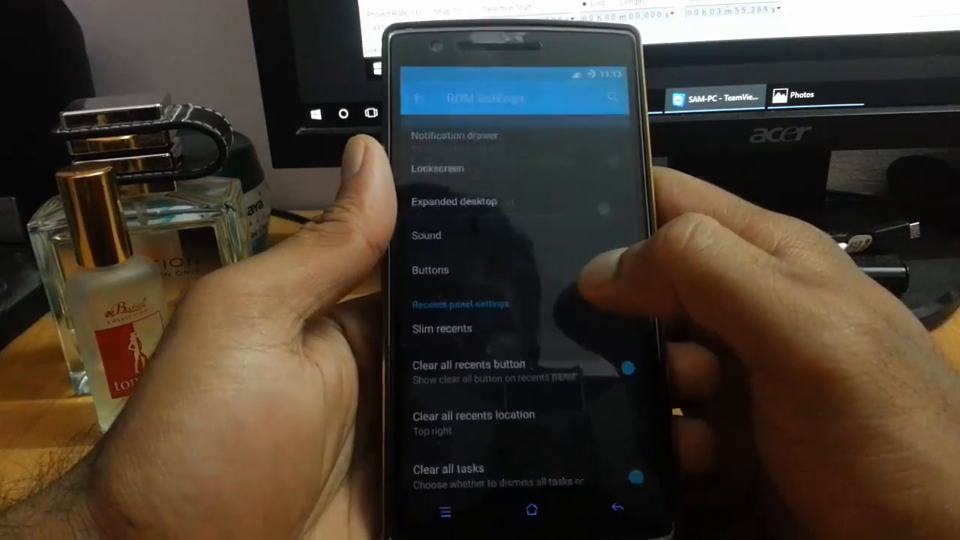
left_click(426, 235)
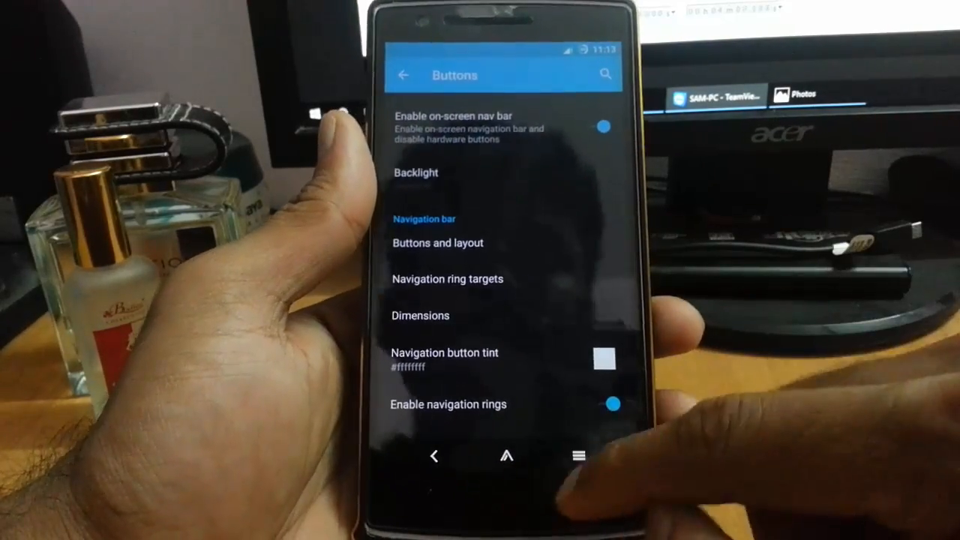
scroll("down", 3)
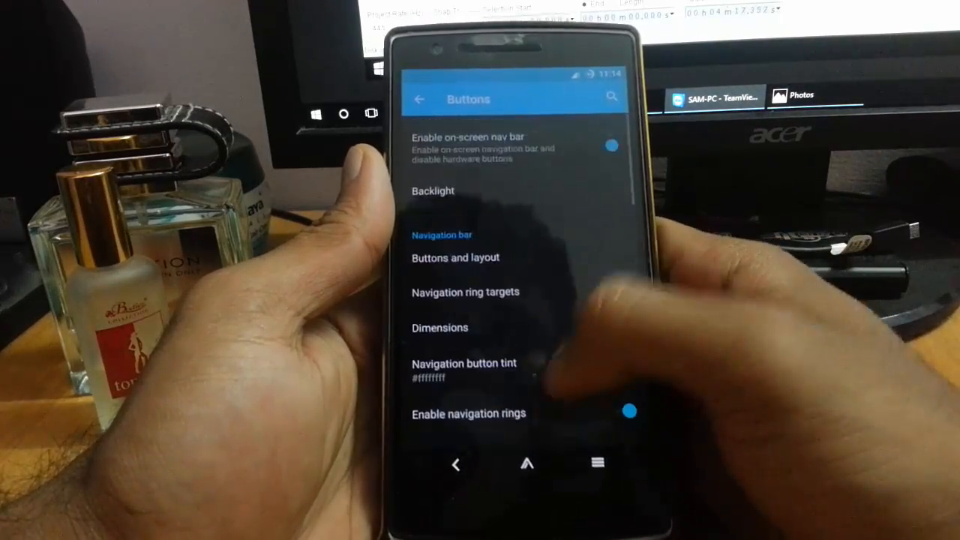
scroll("down", 3)
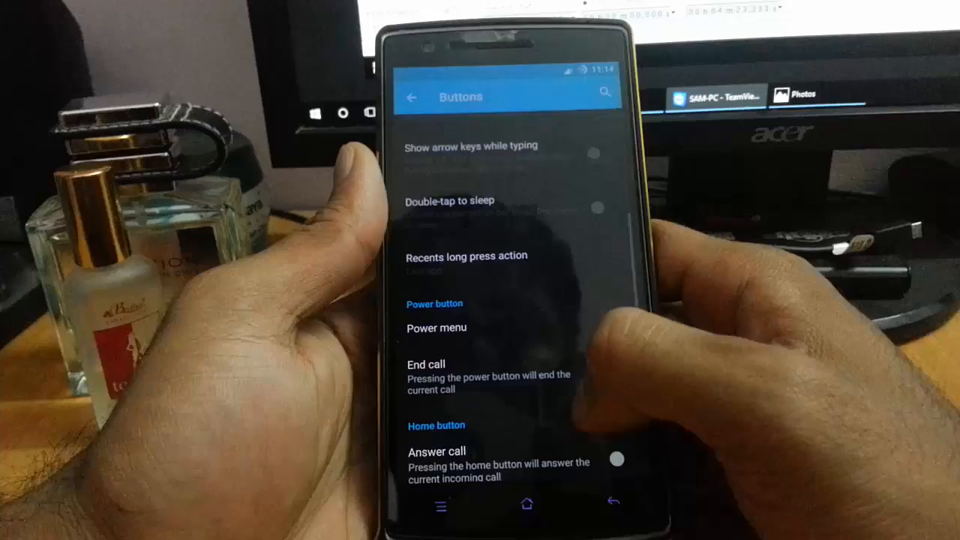
scroll("down", 3)
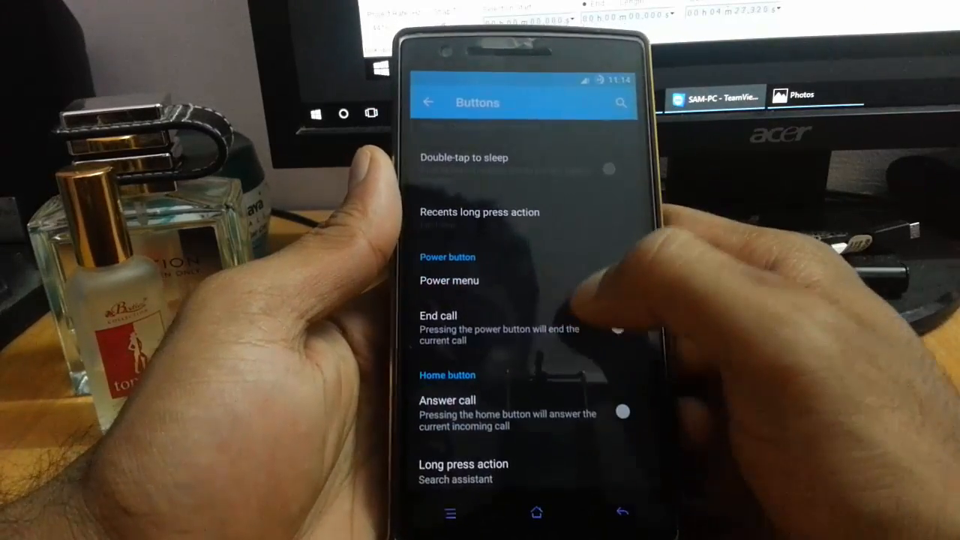
scroll("down", 3)
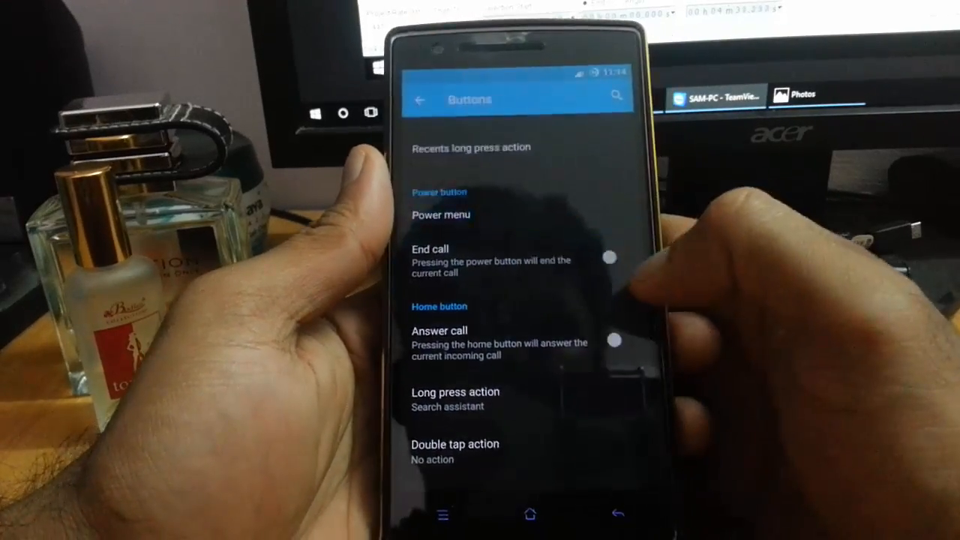
left_click(440, 215)
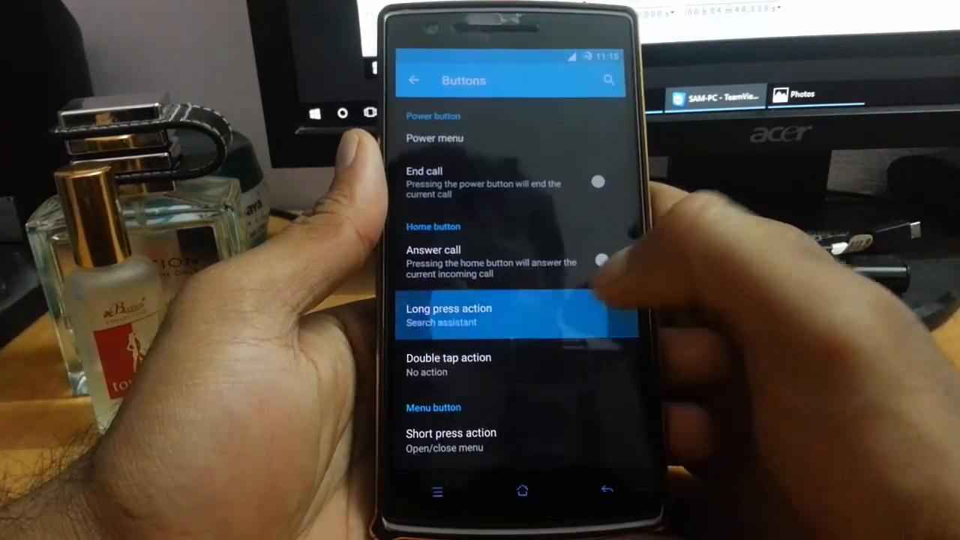
left_click(448, 315)
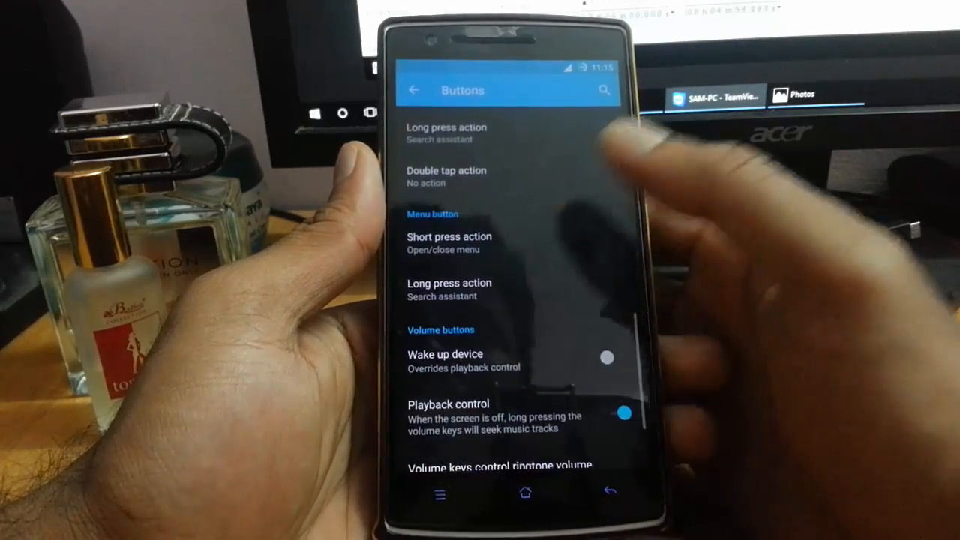
scroll("down", 3)
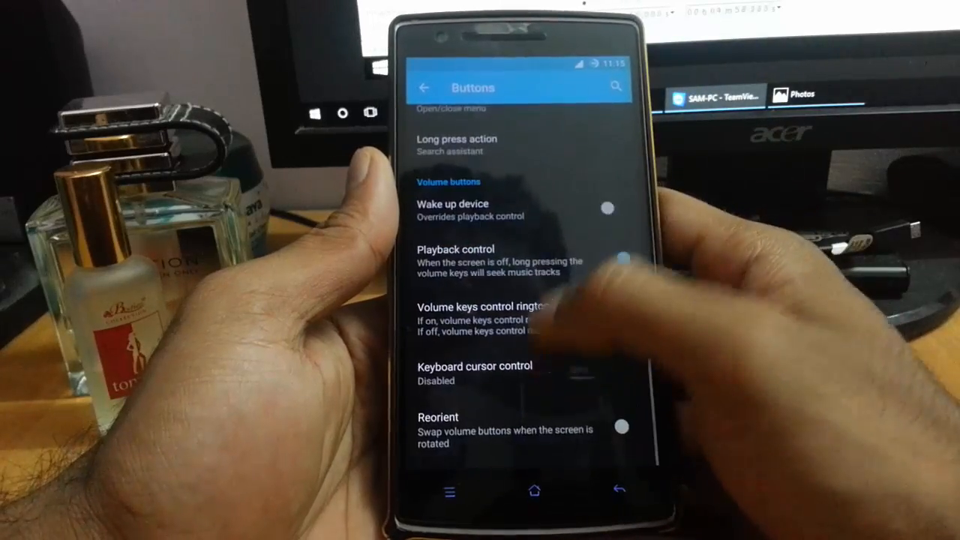
scroll("down", 3)
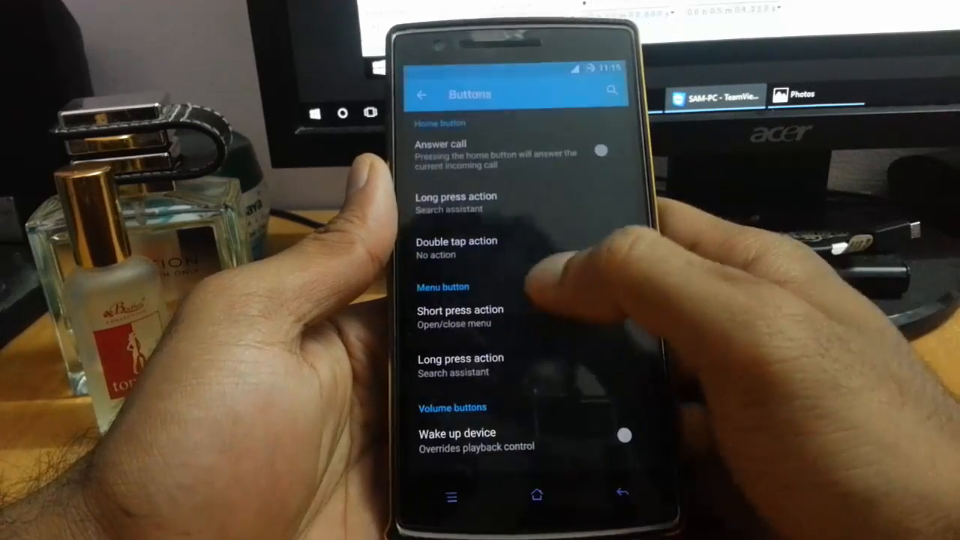
Set the menu button short press to open recent apps, then return to ROM Settings
left_click(460, 315)
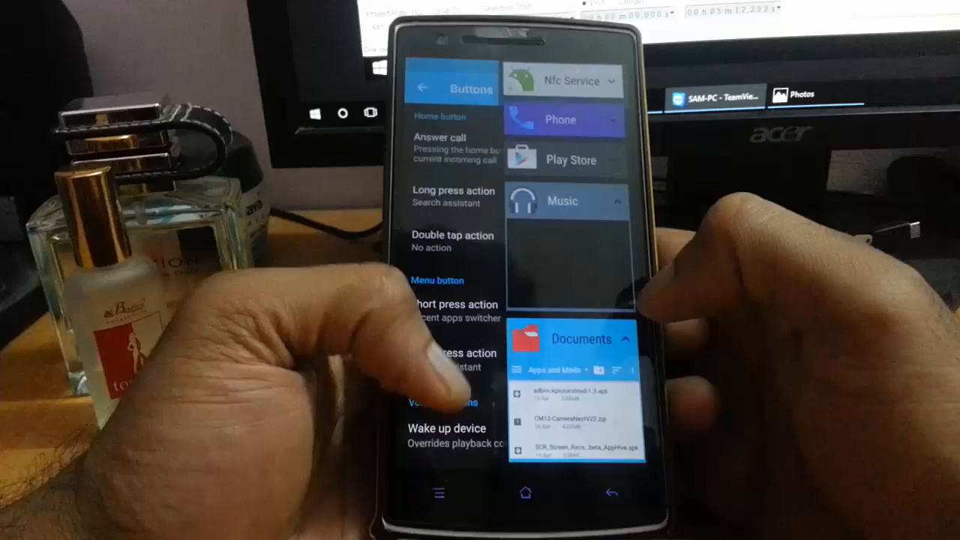
scroll("down", 3)
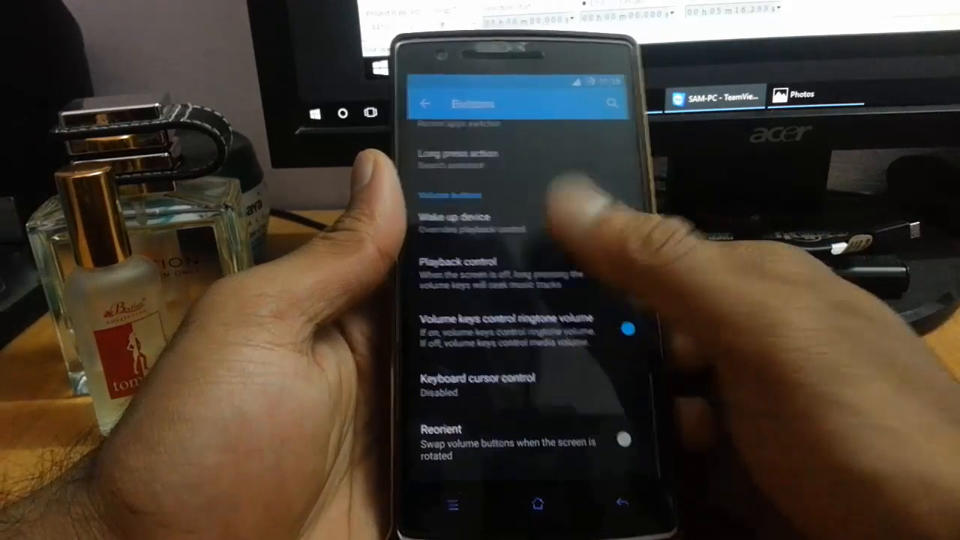
left_click(425, 103)
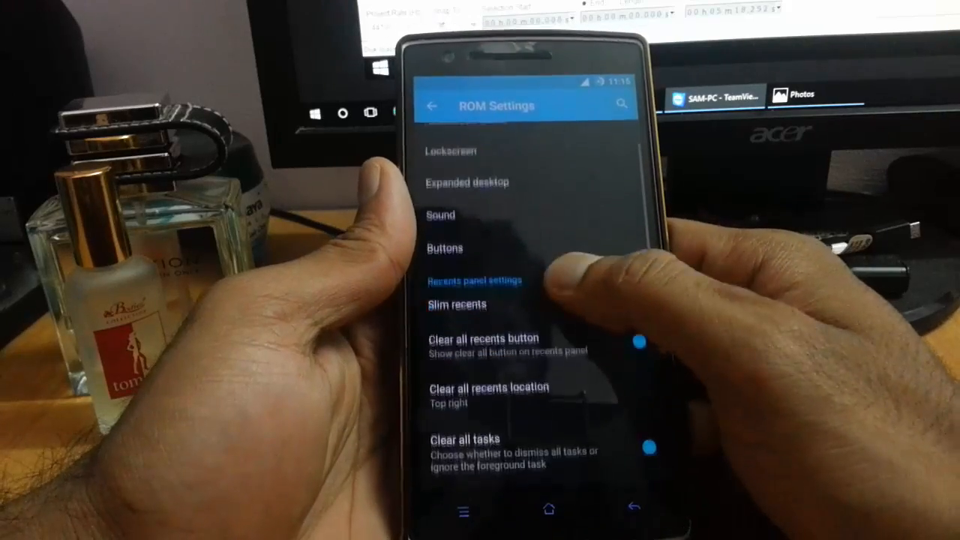
Open Slim recents and toggle Slim recents off, then back on
left_click(457, 305)
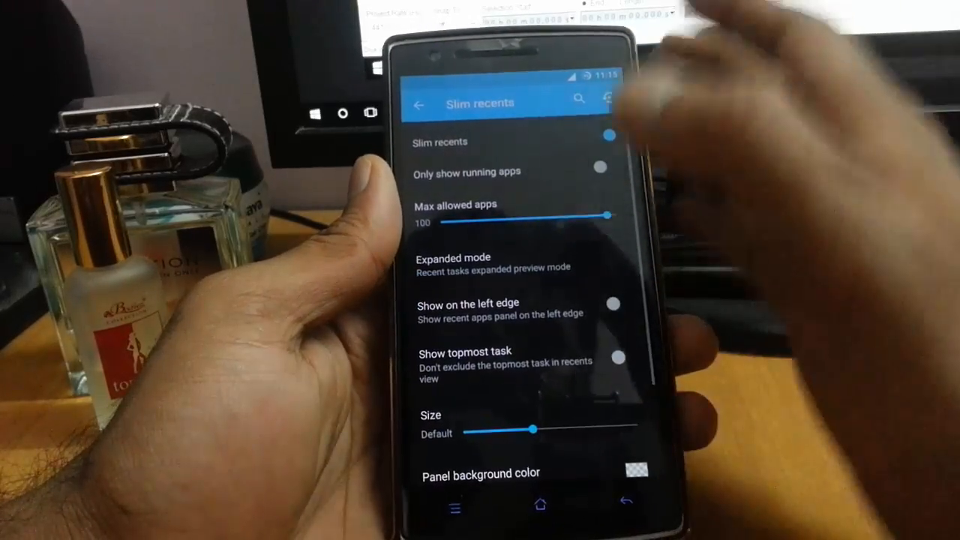
left_click(609, 137)
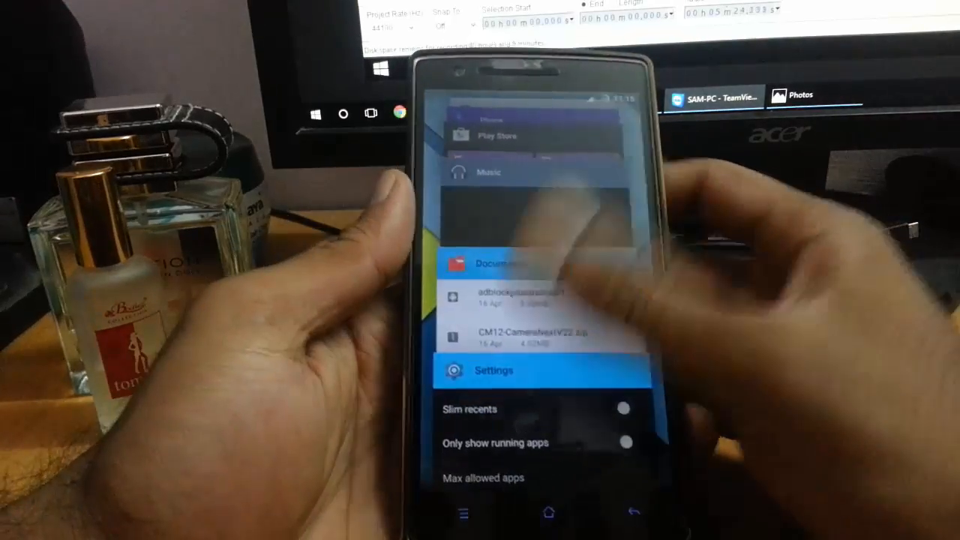
left_click(494, 370)
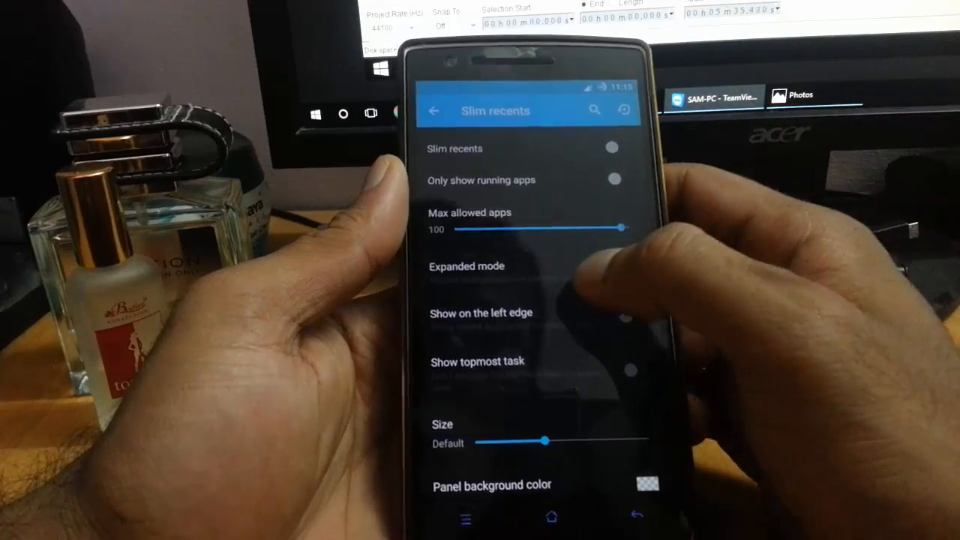
left_click(613, 147)
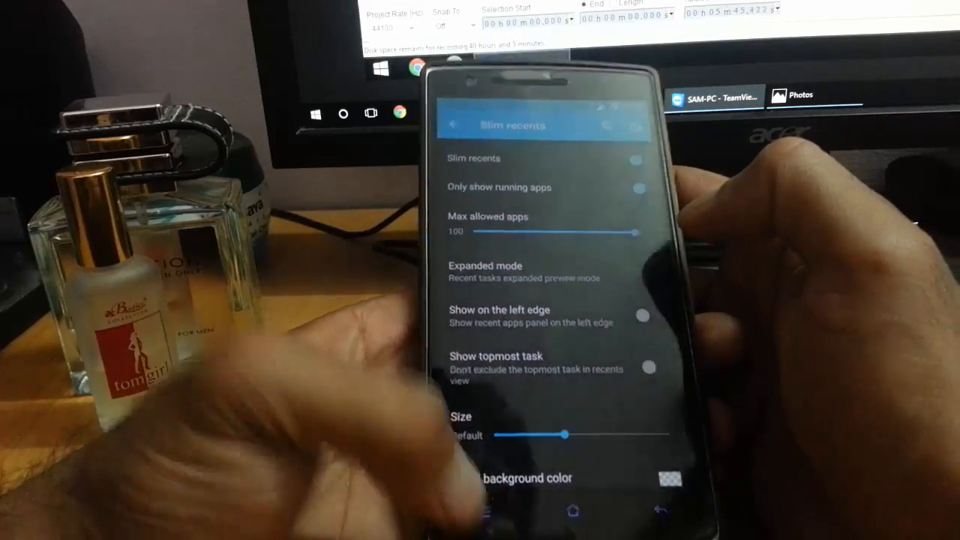
Try the left-edge recents panel toggle and scroll through the remaining Slim recents options
left_click(633, 156)
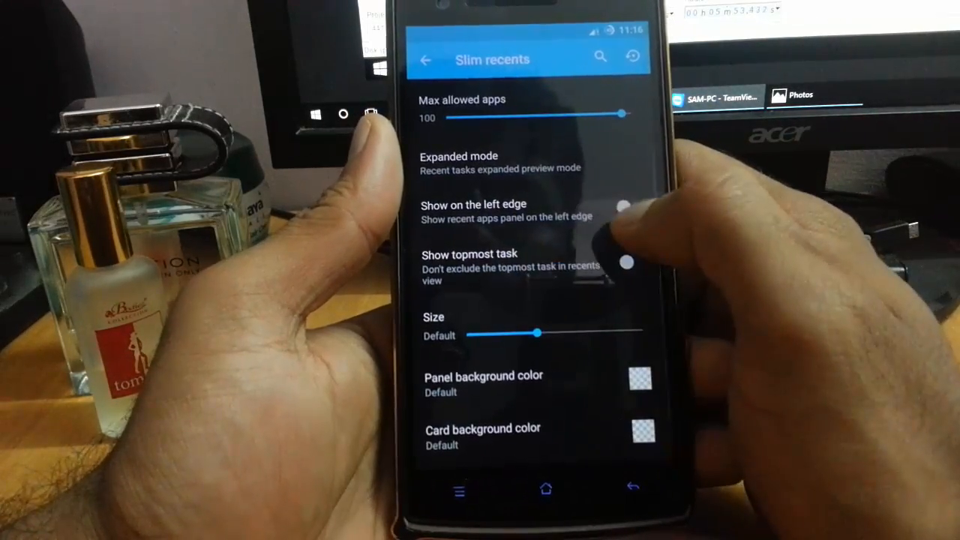
left_click(621, 206)
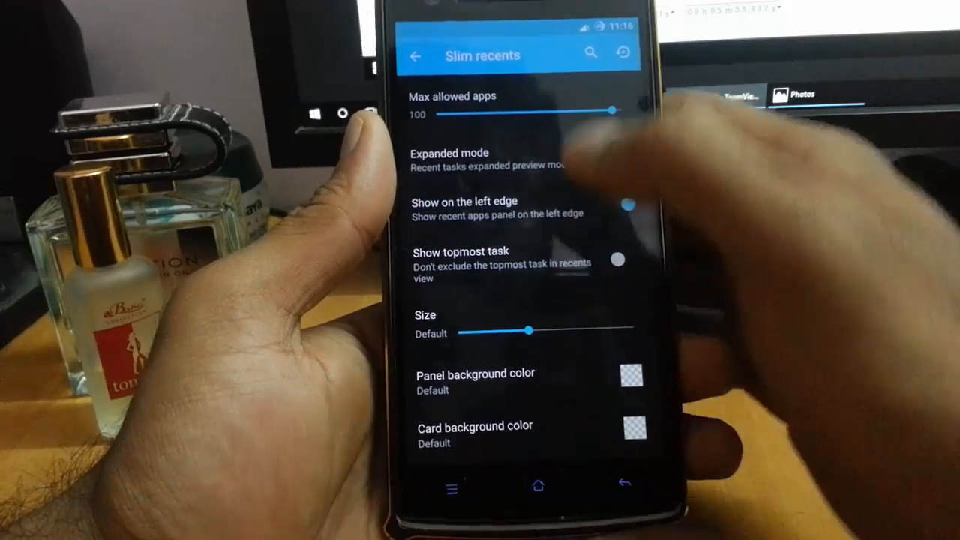
scroll("down", 3)
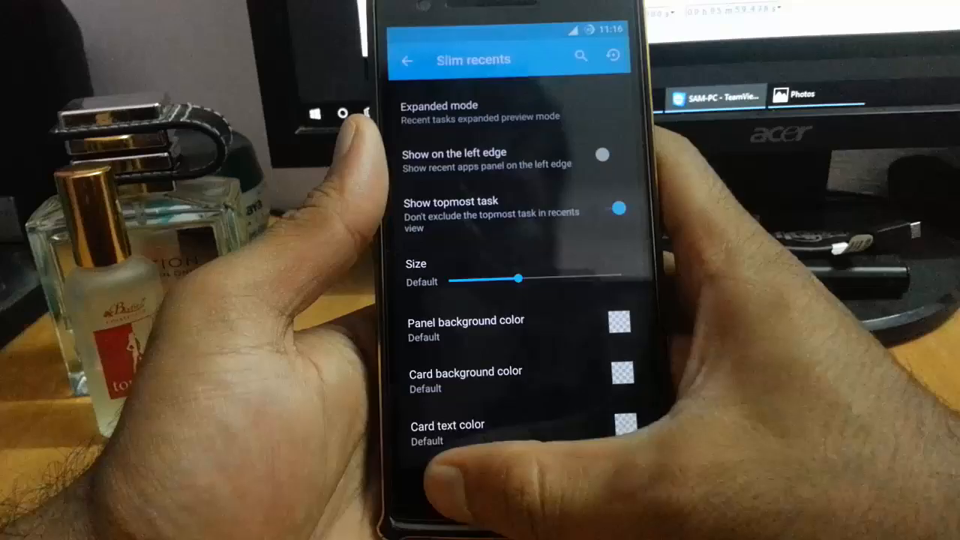
scroll("down", 3)
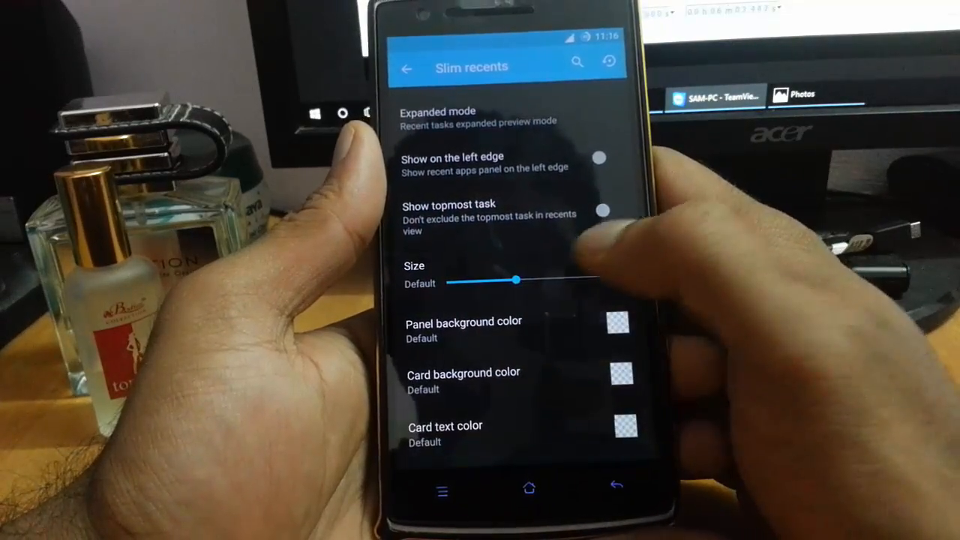
scroll("down", 3)
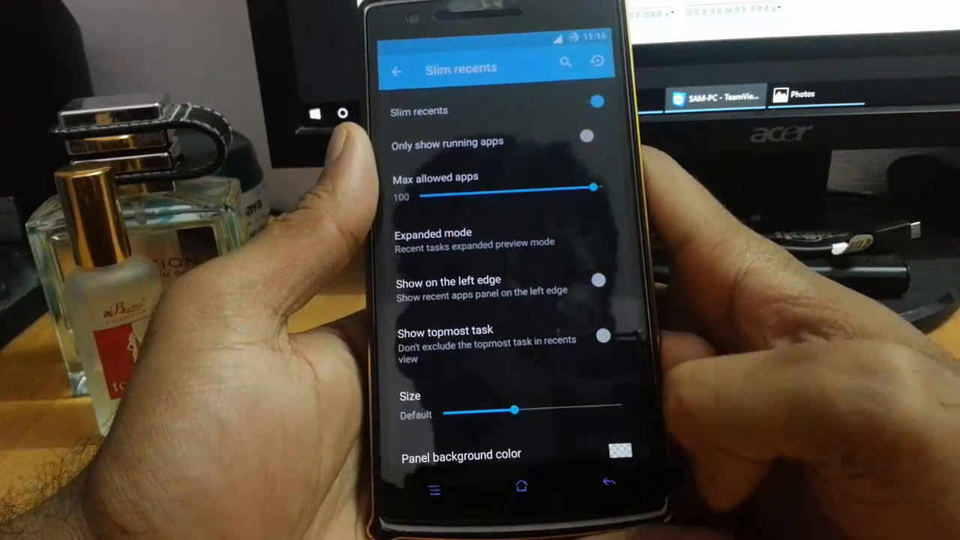
Scroll past the ROM's animation and LCD density options, then return to main Settings
left_click(398, 68)
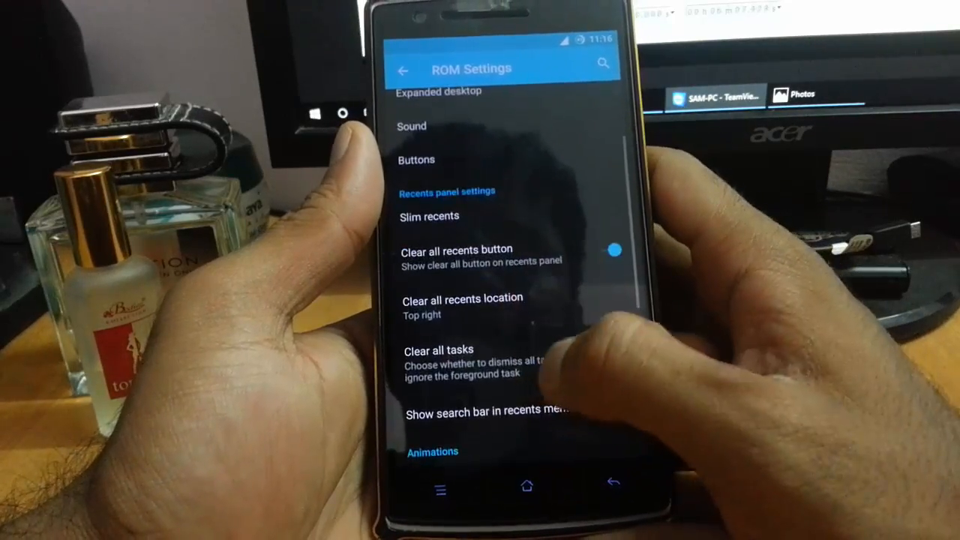
scroll("down", 3)
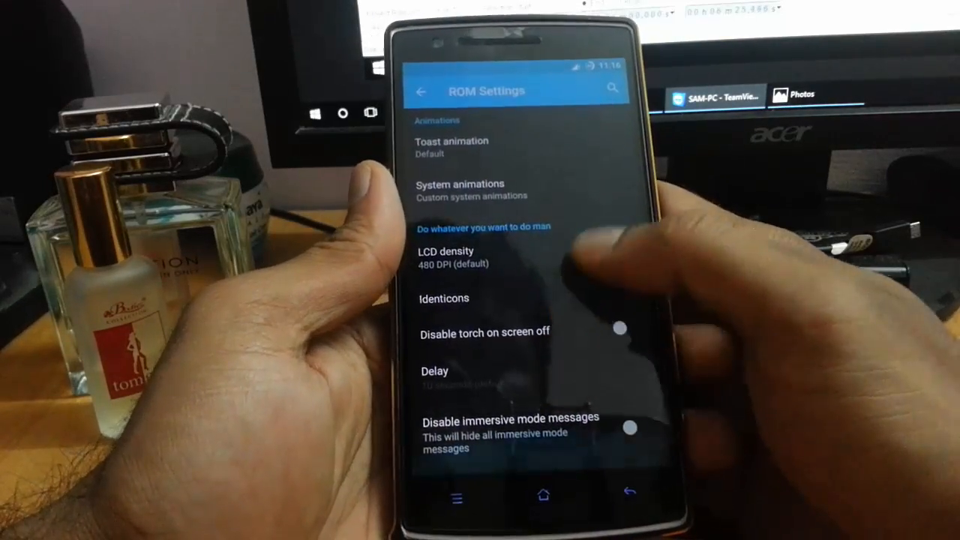
left_click(443, 299)
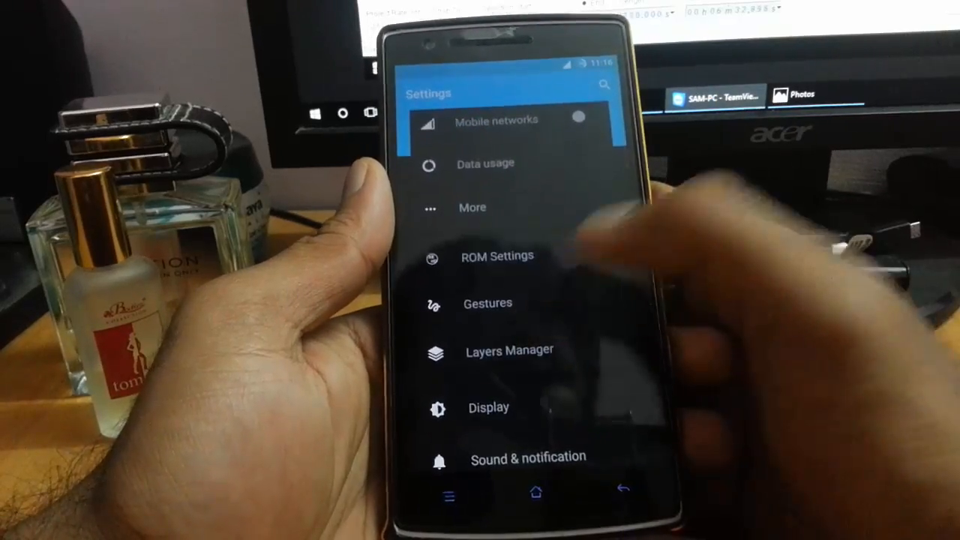
Open Layers Manager to view the single Blackish theme, then return to Settings
left_click(488, 303)
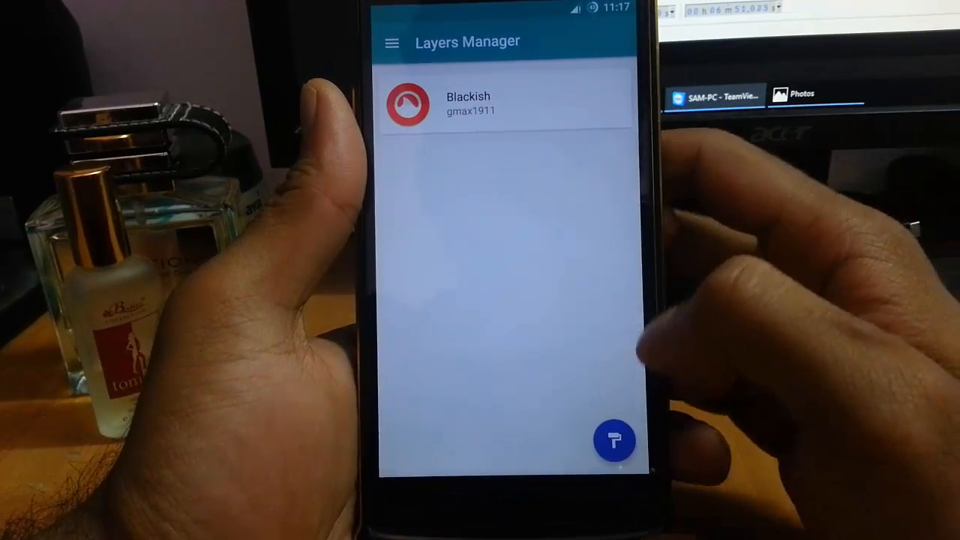
left_click(614, 442)
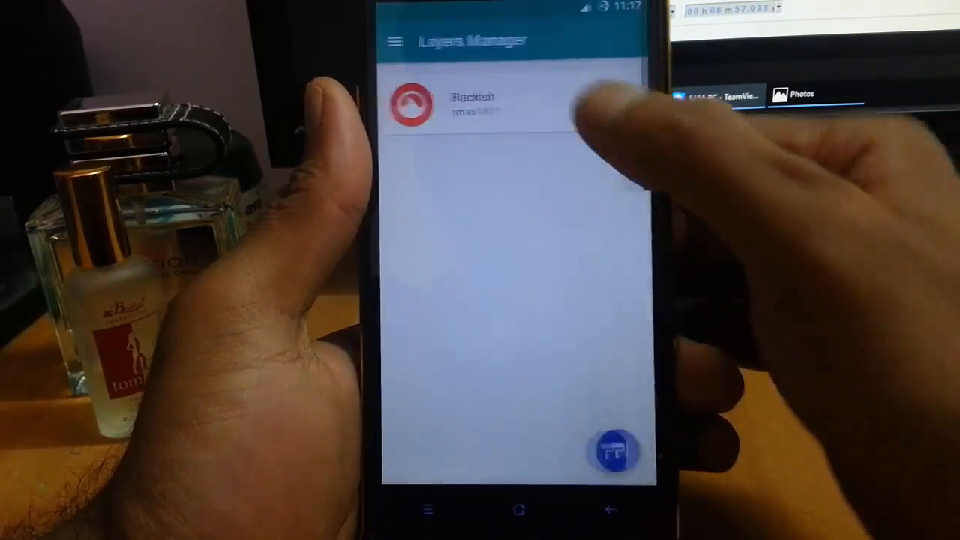
left_click(471, 105)
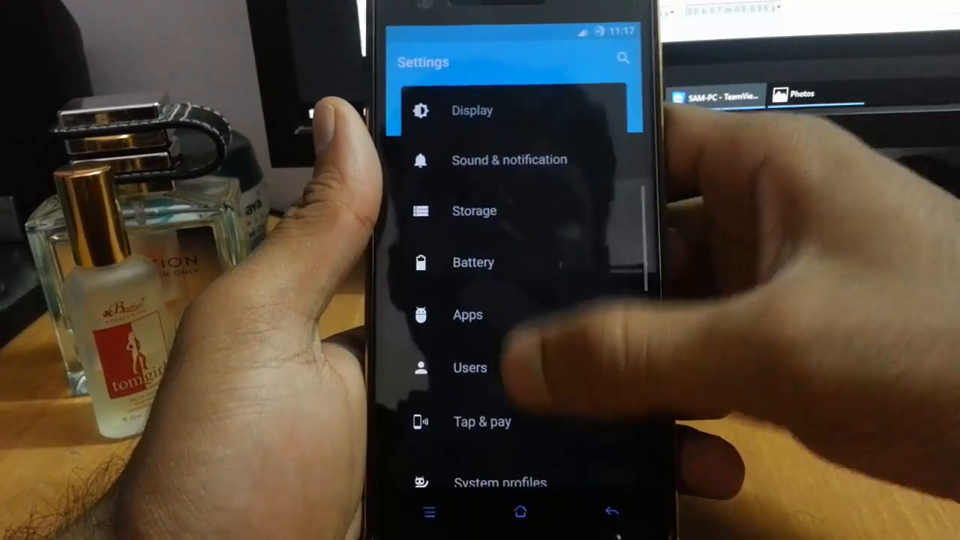
Grant Kernel Adiutor root access, view its kernel sections, and return home
scroll("down", 3)
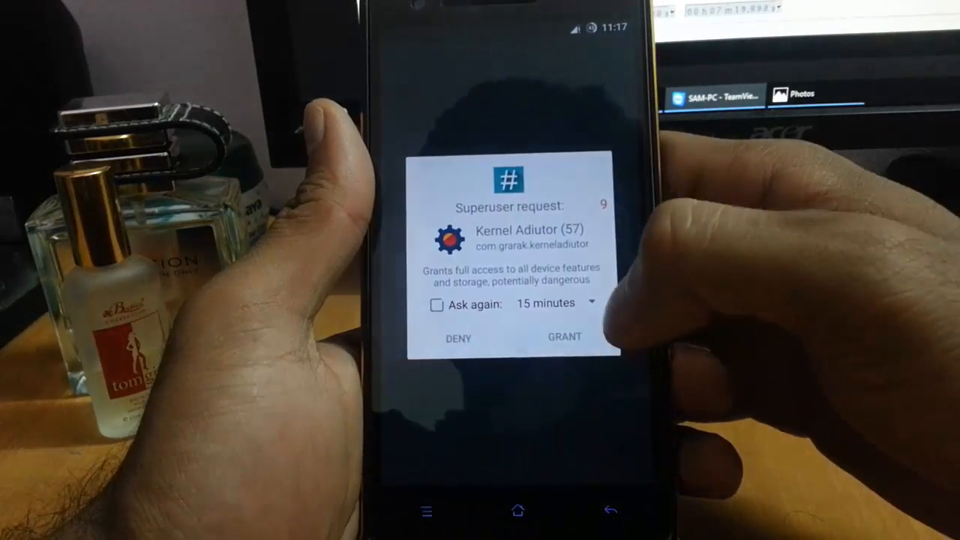
left_click(564, 337)
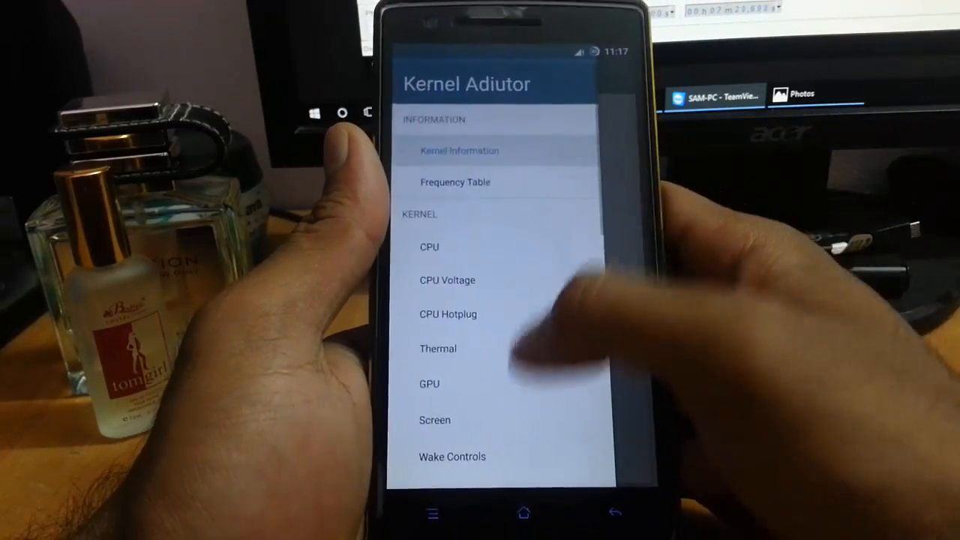
left_click(523, 512)
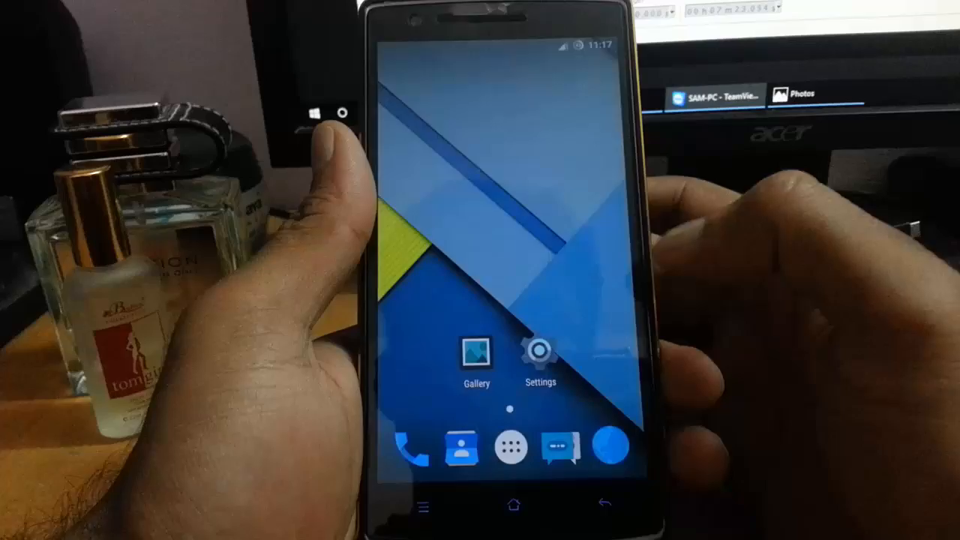
Open the launcher's app drawer listing Kernel Adiutor, Layers Manager and Settings
left_click(476, 349)
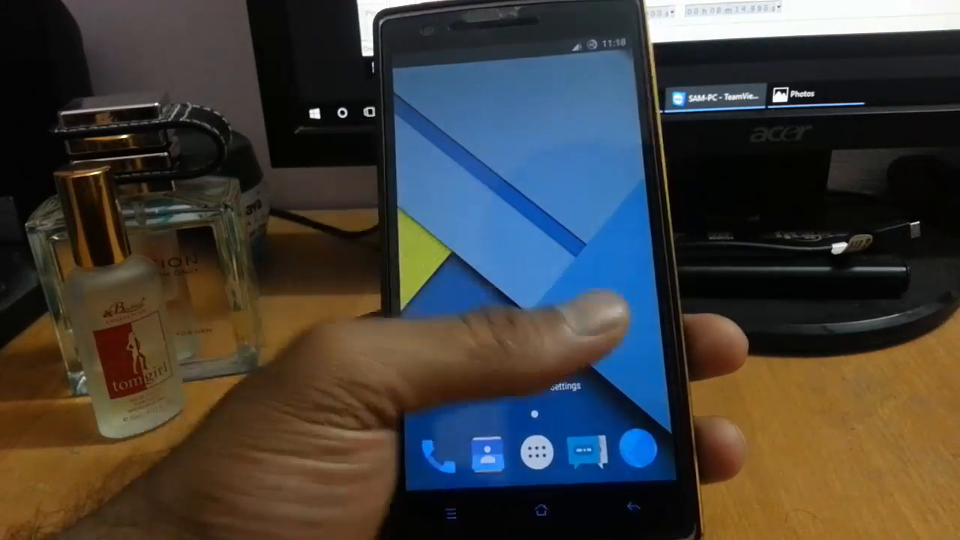
left_click(532, 448)
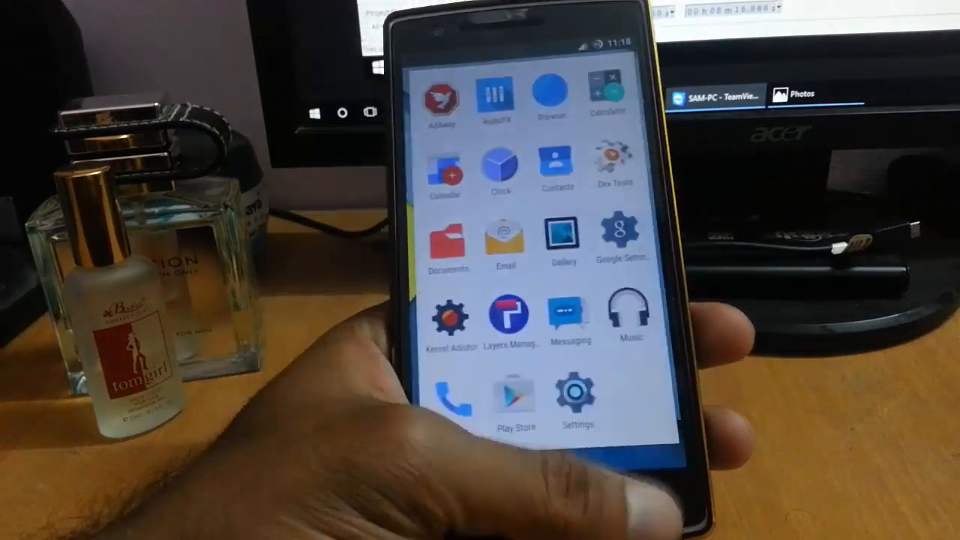